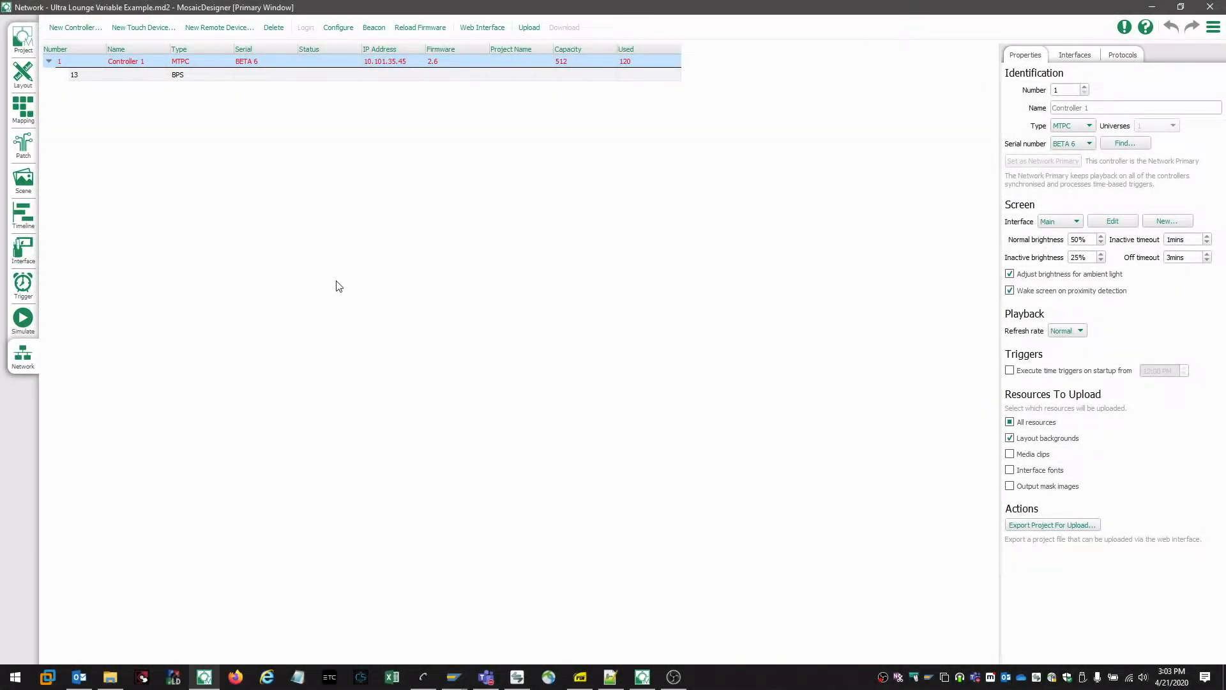
{"action": "mouse_move", "coordinate": [326, 237]}
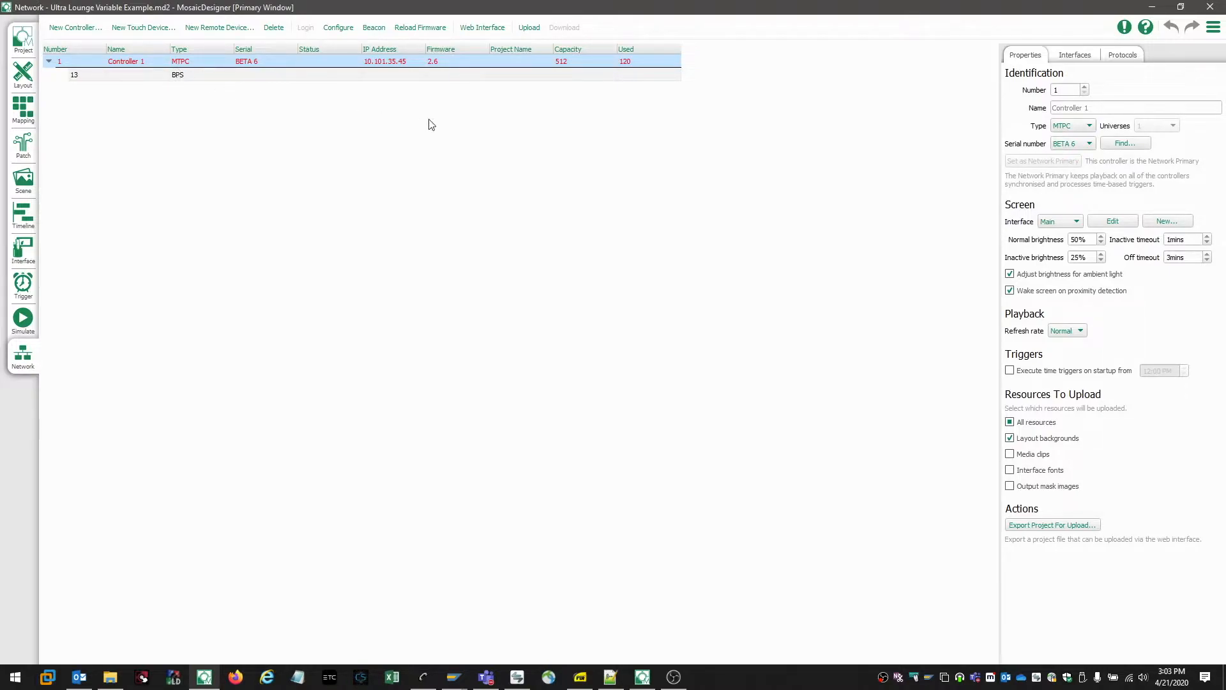
{"action": "mouse_move", "coordinate": [439, 70]}
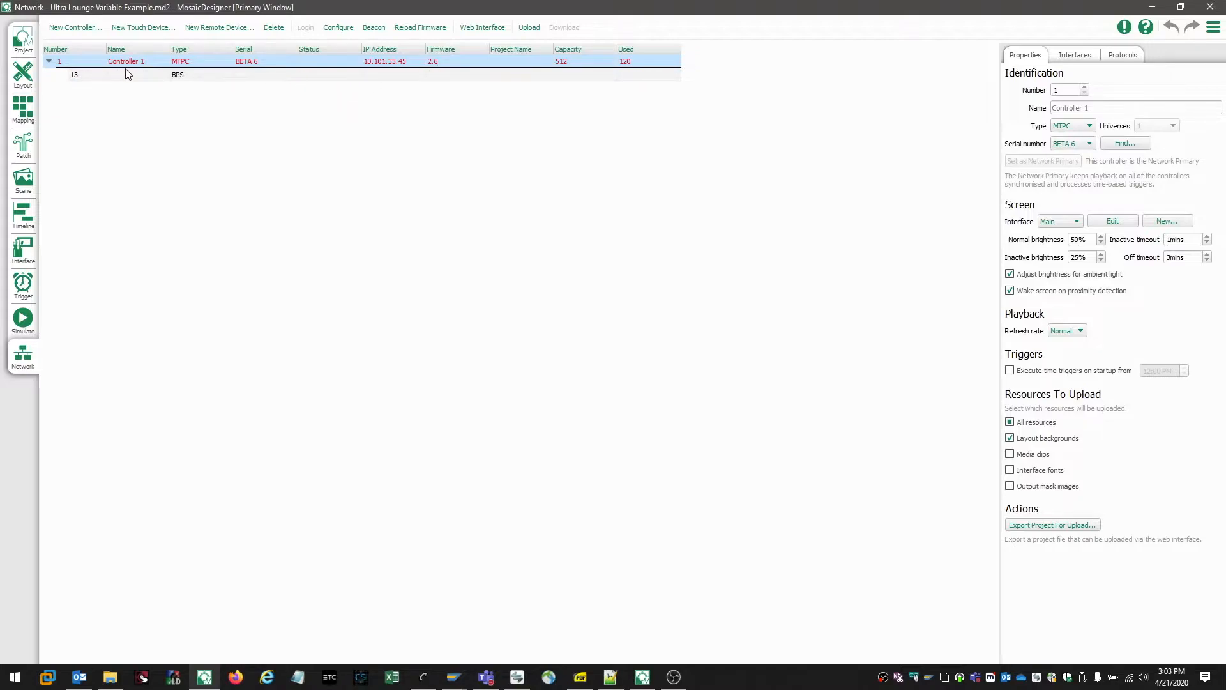
{"action": "mouse_move", "coordinate": [284, 82]}
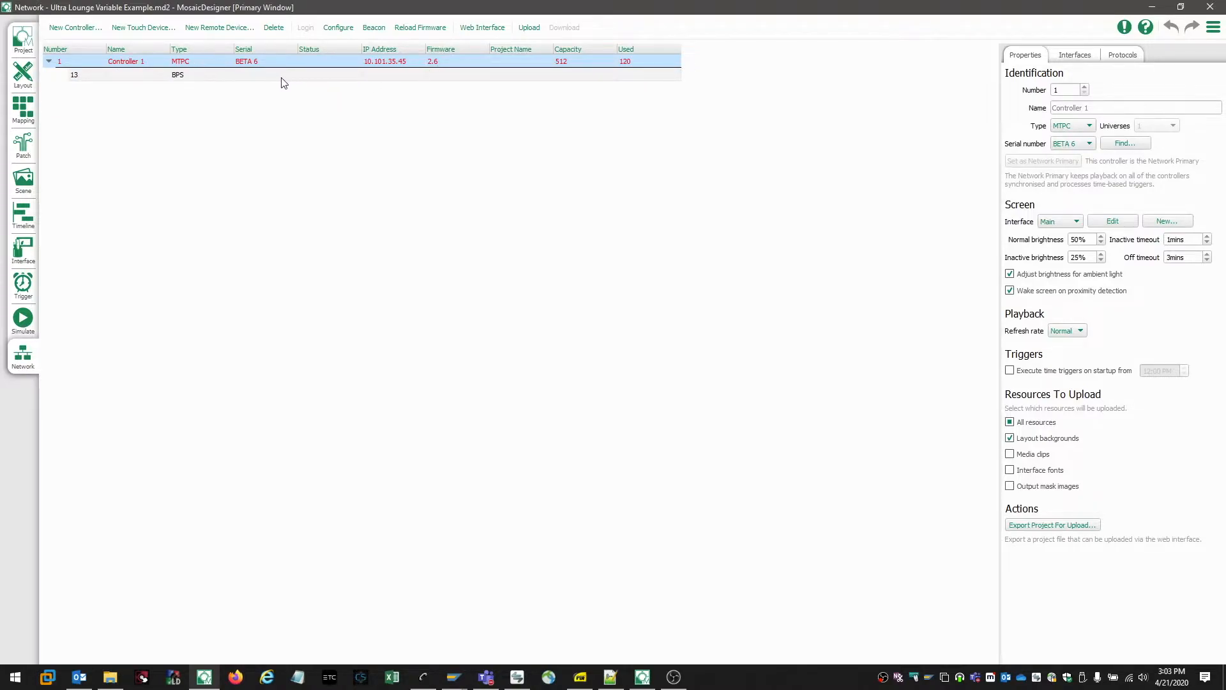
{"action": "mouse_move", "coordinate": [400, 74]}
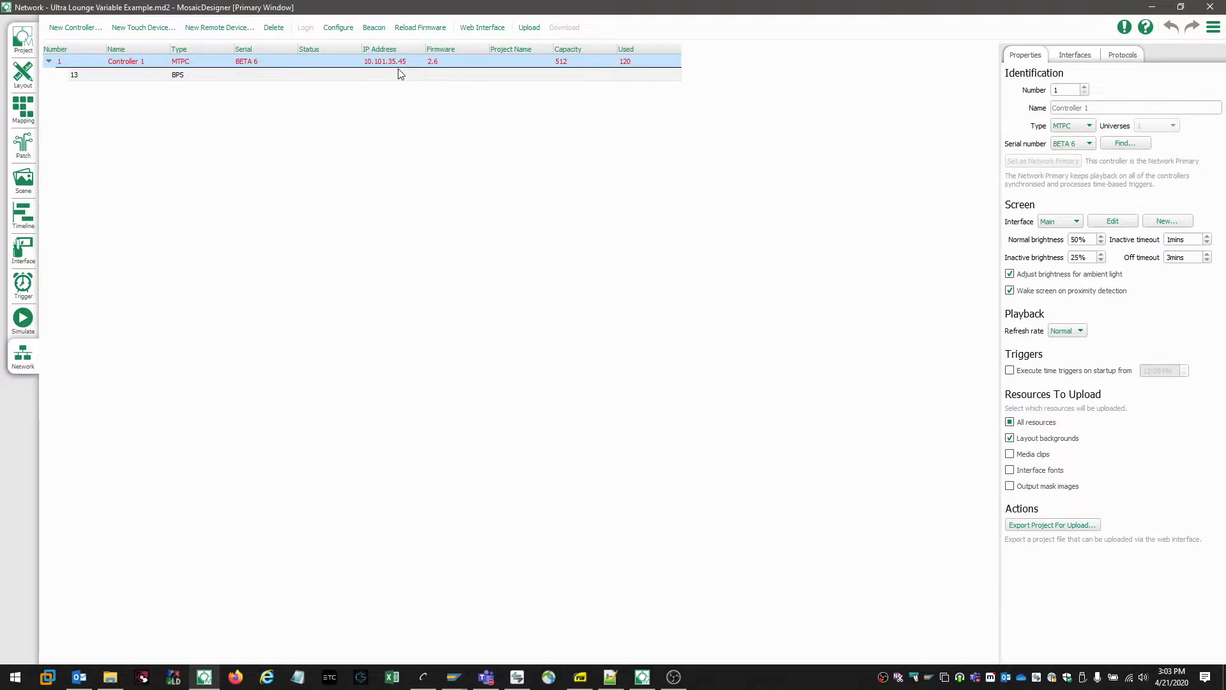
{"action": "mouse_move", "coordinate": [436, 61]}
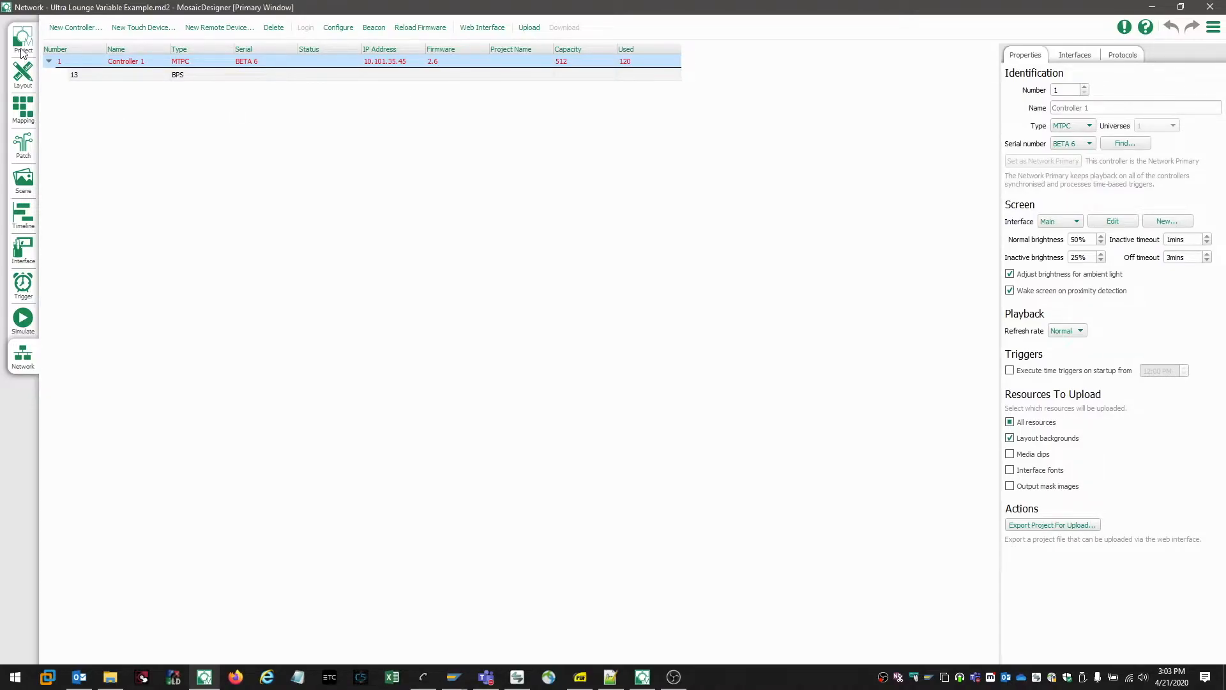
Start the firmware reload for Controller 1, installing version 2.7.4 over 2.6.
{"action": "left_click", "coordinate": [23, 43]}
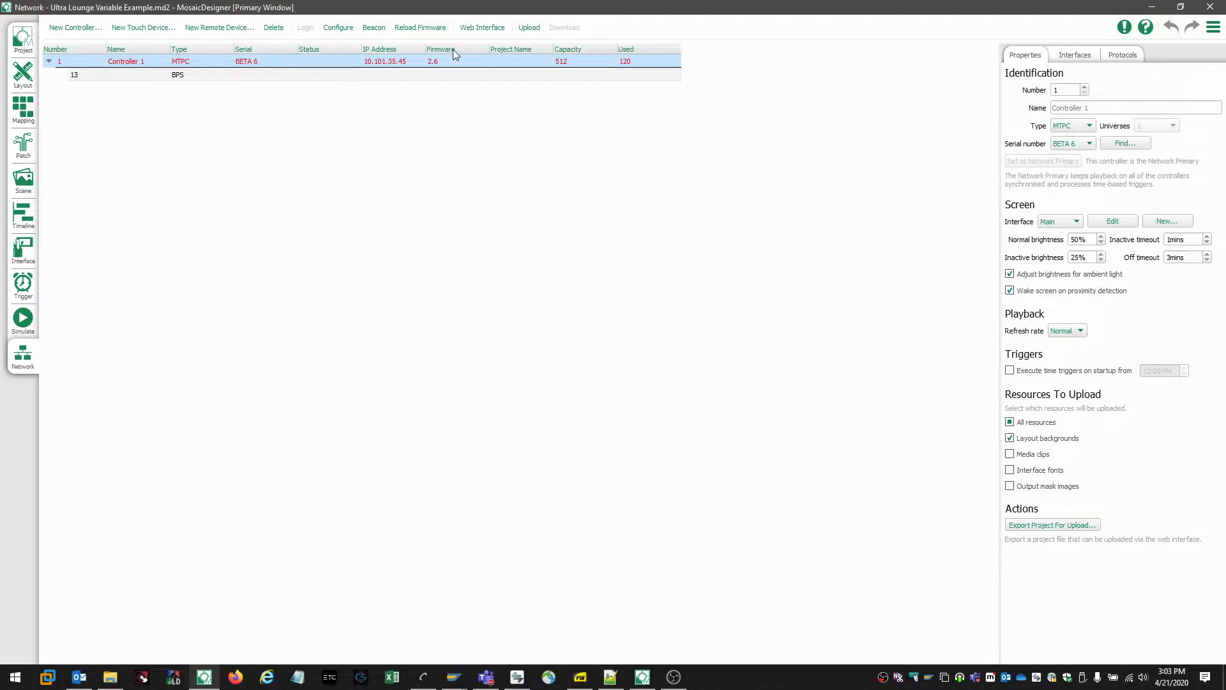
{"action": "mouse_move", "coordinate": [420, 27]}
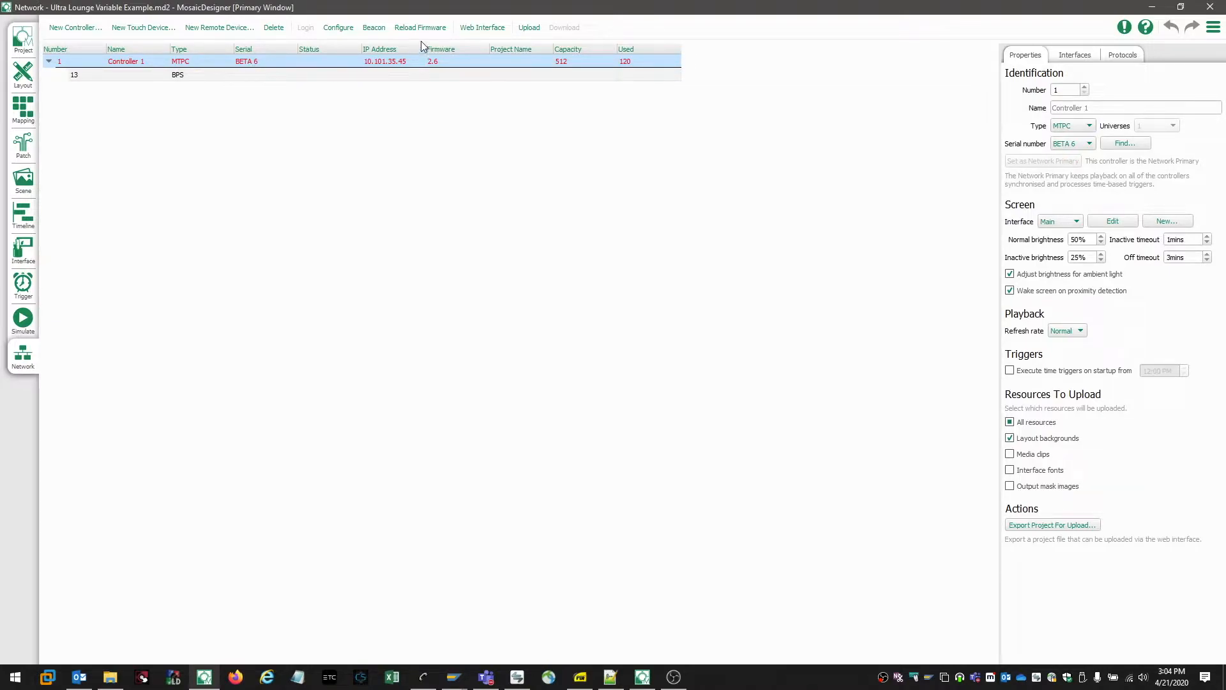
{"action": "mouse_move", "coordinate": [420, 27]}
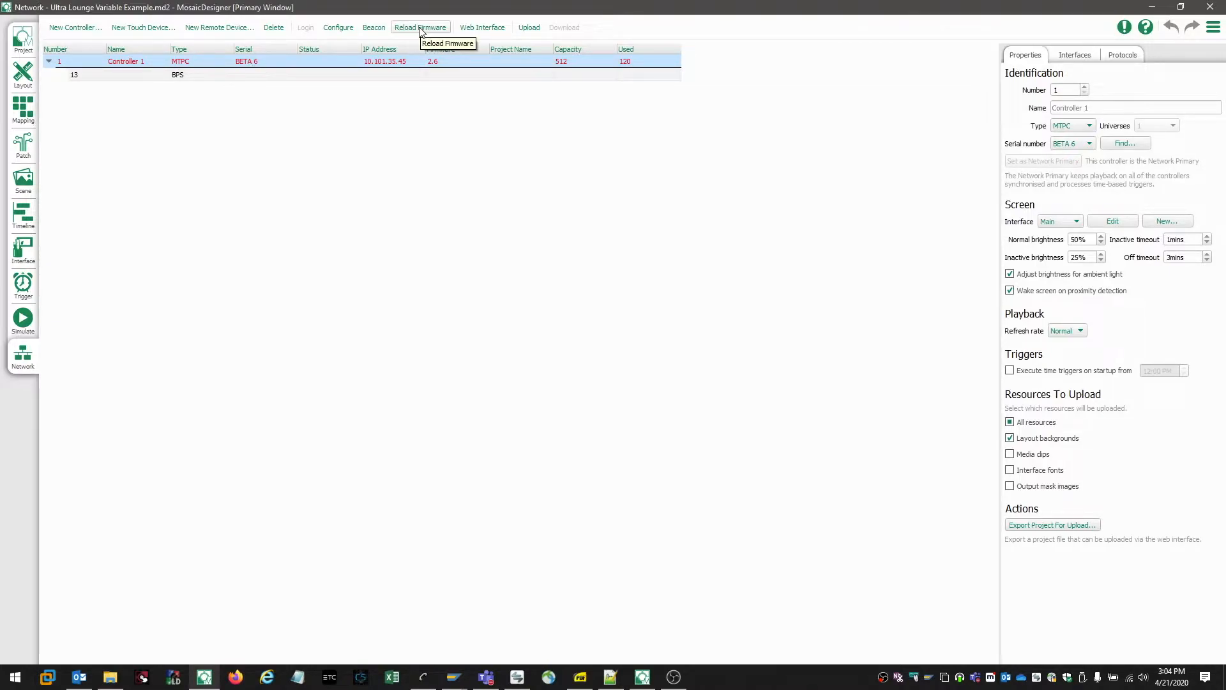
{"action": "left_click", "coordinate": [420, 26]}
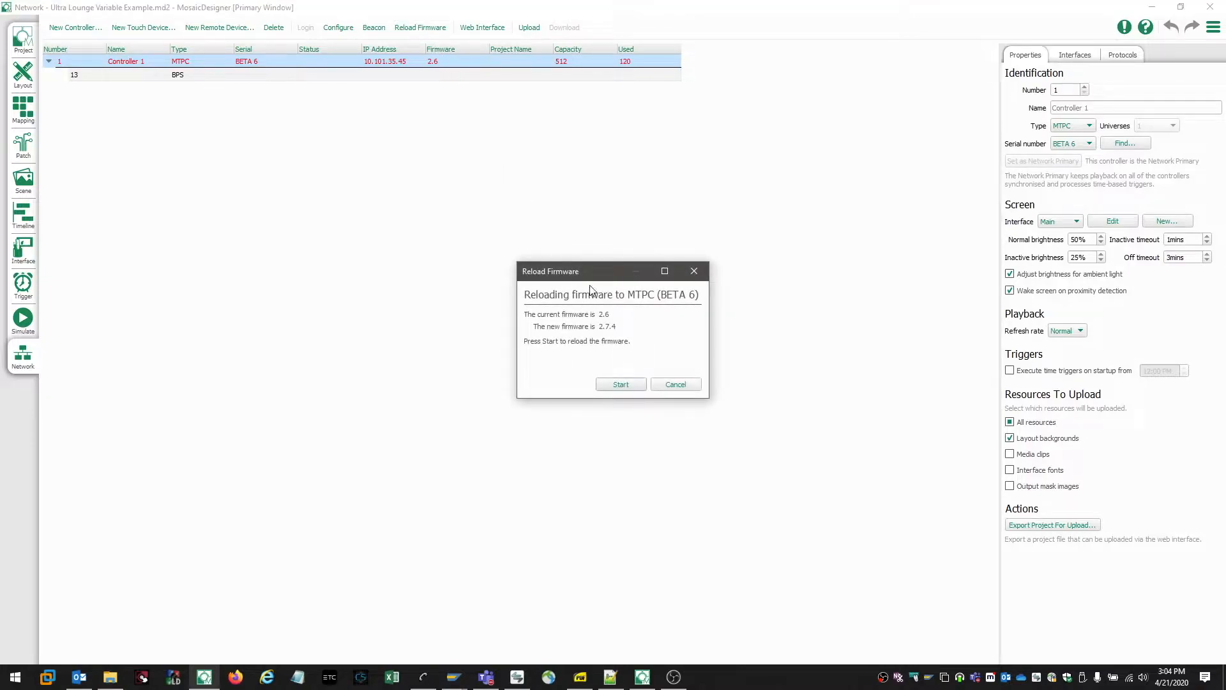
{"action": "mouse_move", "coordinate": [549, 371]}
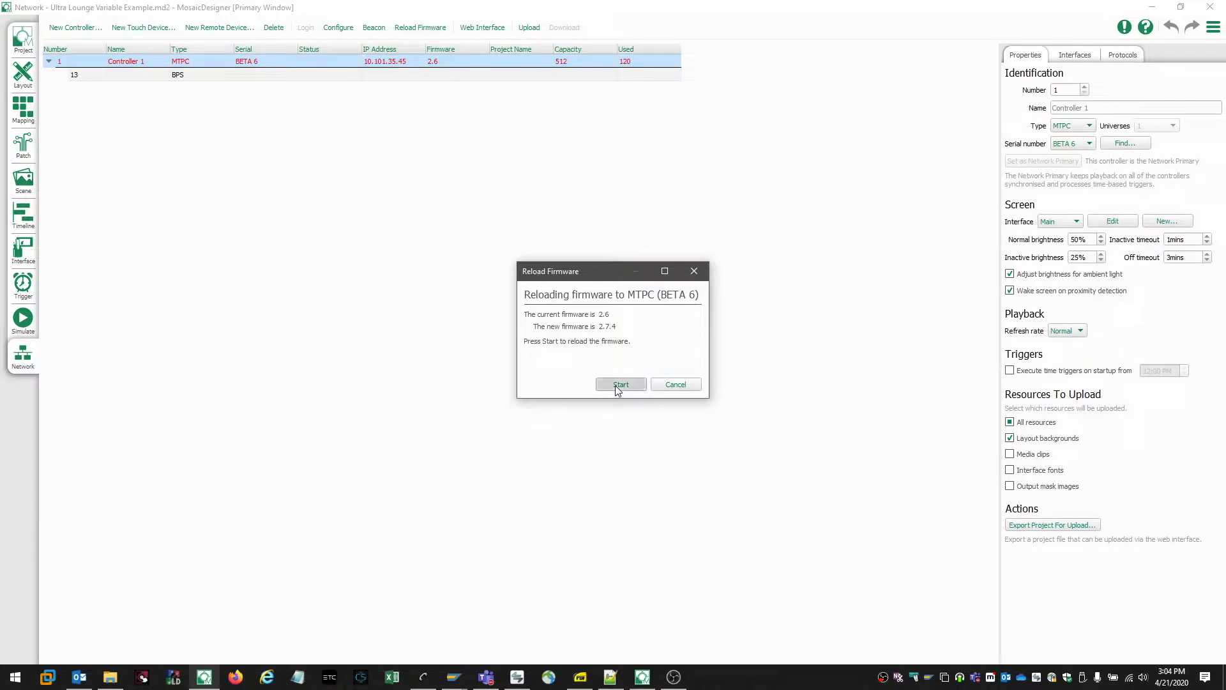
{"action": "left_click", "coordinate": [621, 384]}
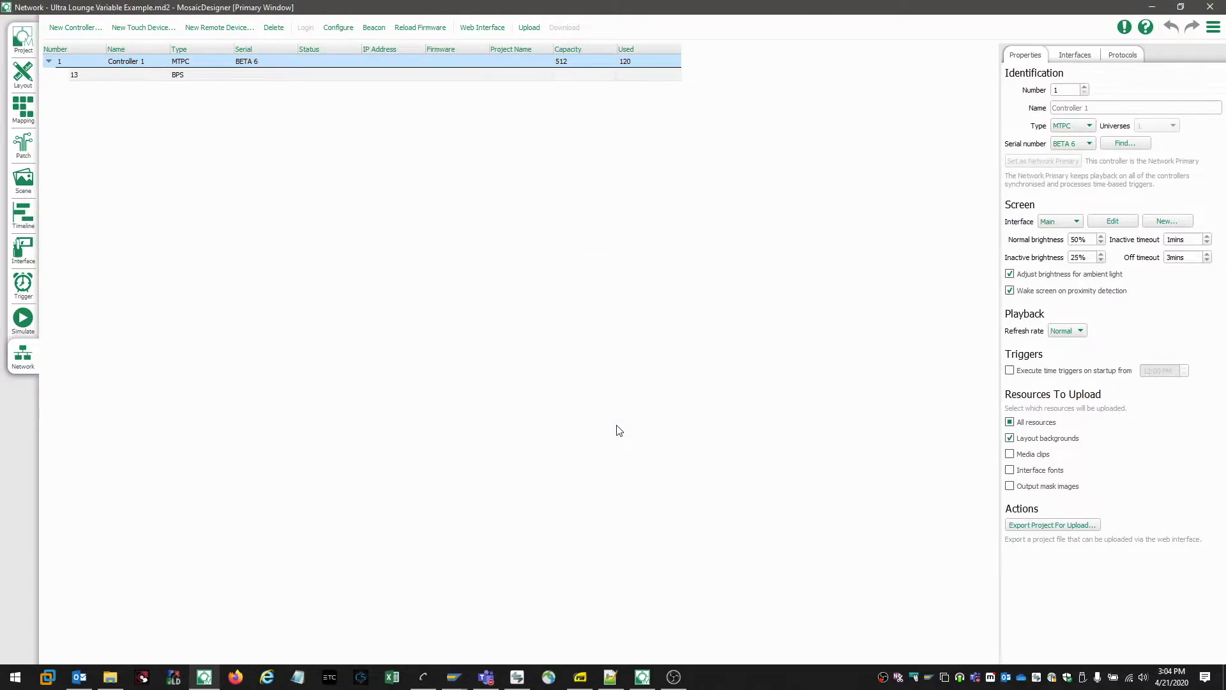
{"action": "mouse_move", "coordinate": [583, 332]}
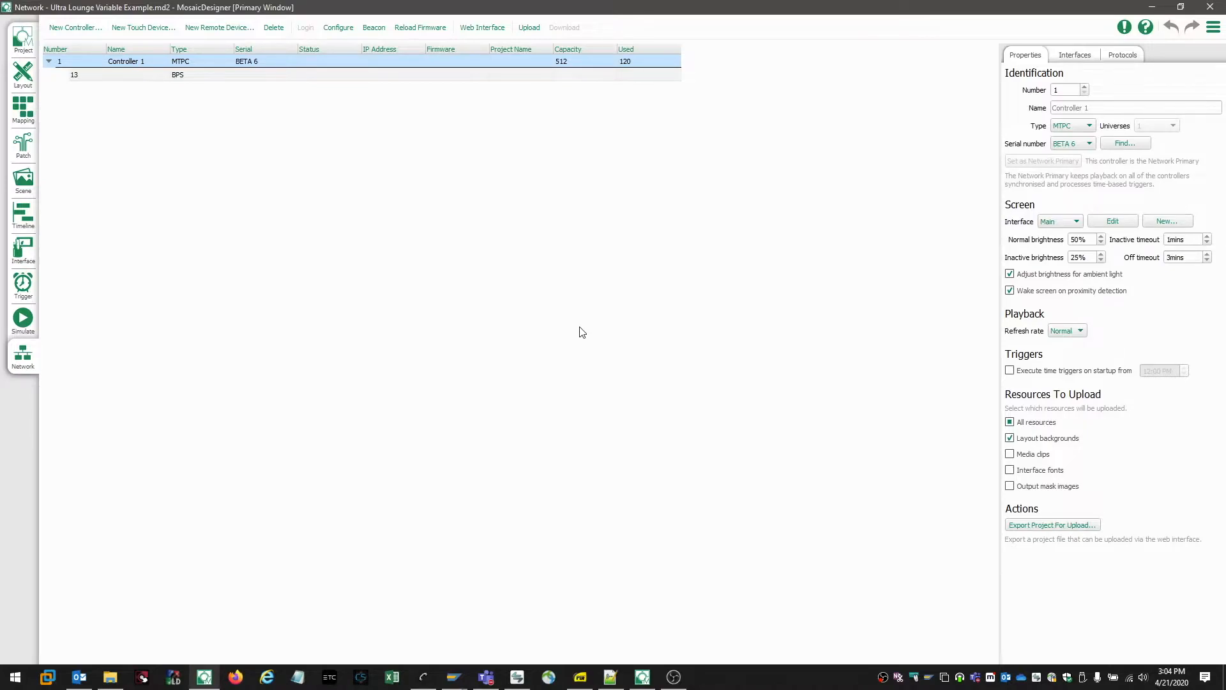
{"action": "mouse_move", "coordinate": [576, 333]}
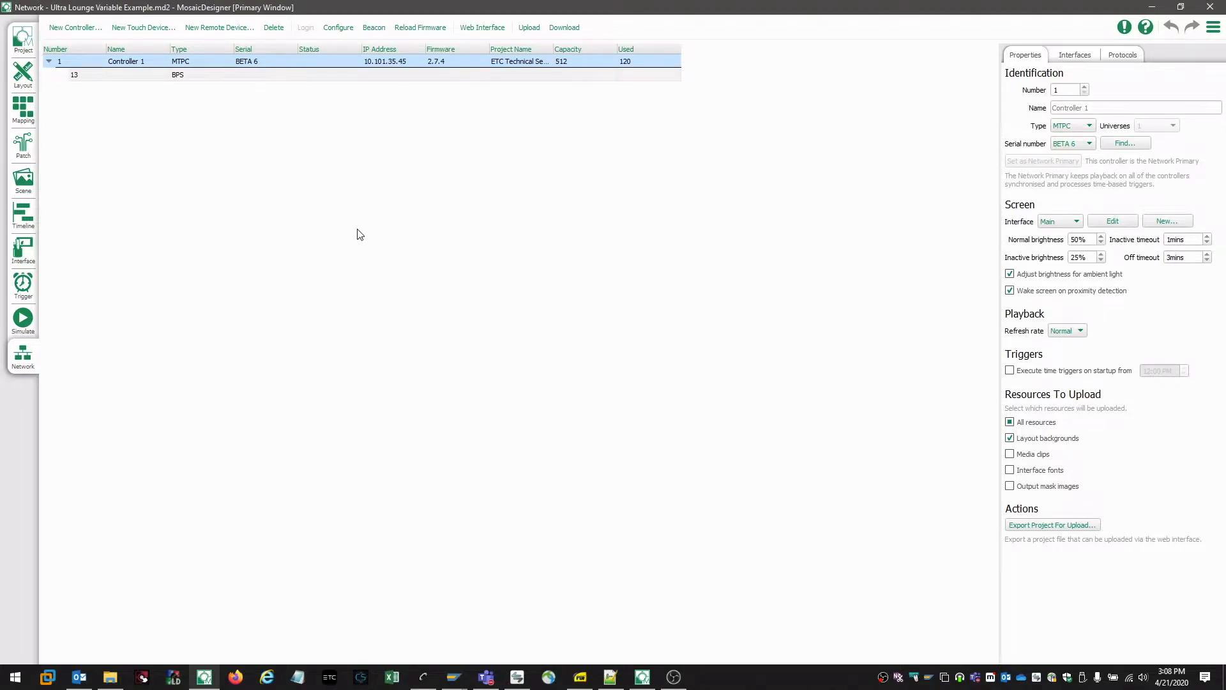
{"action": "mouse_move", "coordinate": [428, 91]}
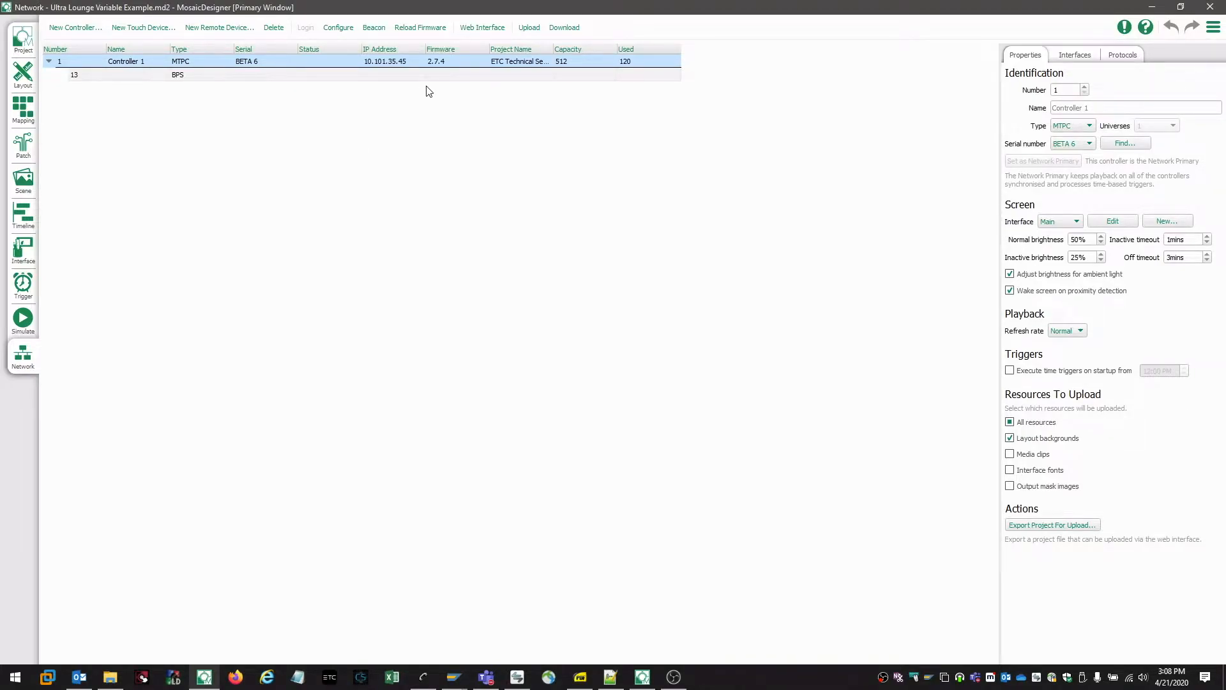
{"action": "mouse_move", "coordinate": [438, 74]}
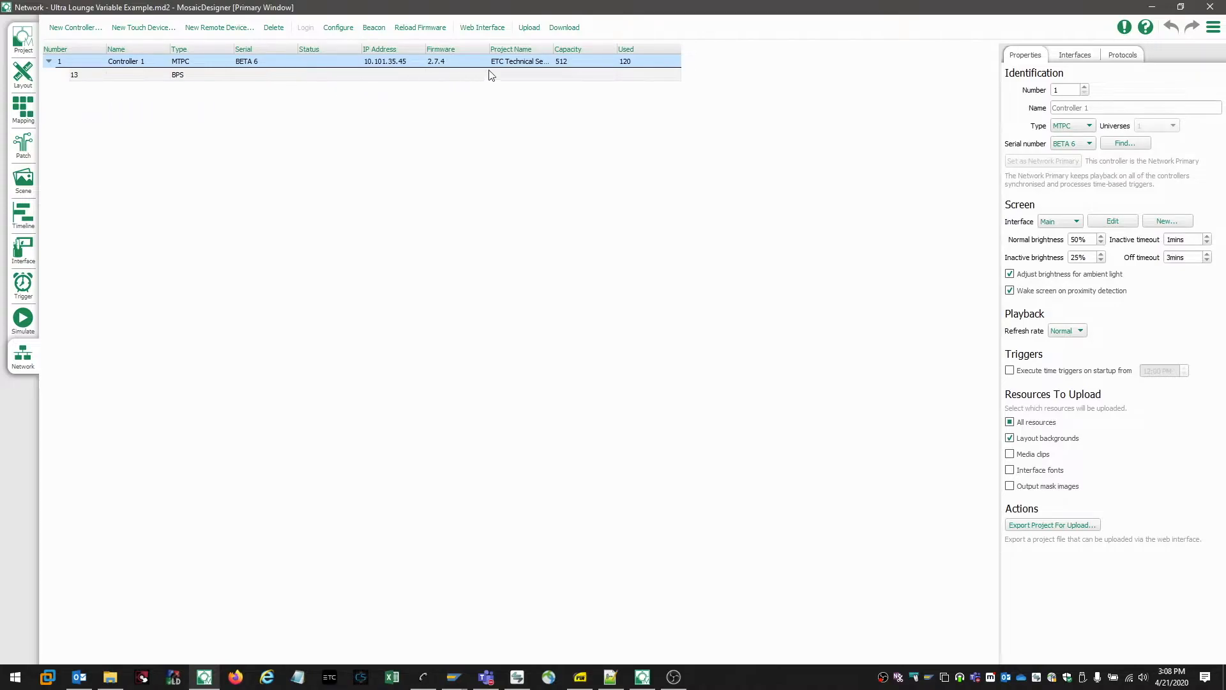
{"action": "mouse_move", "coordinate": [396, 76]}
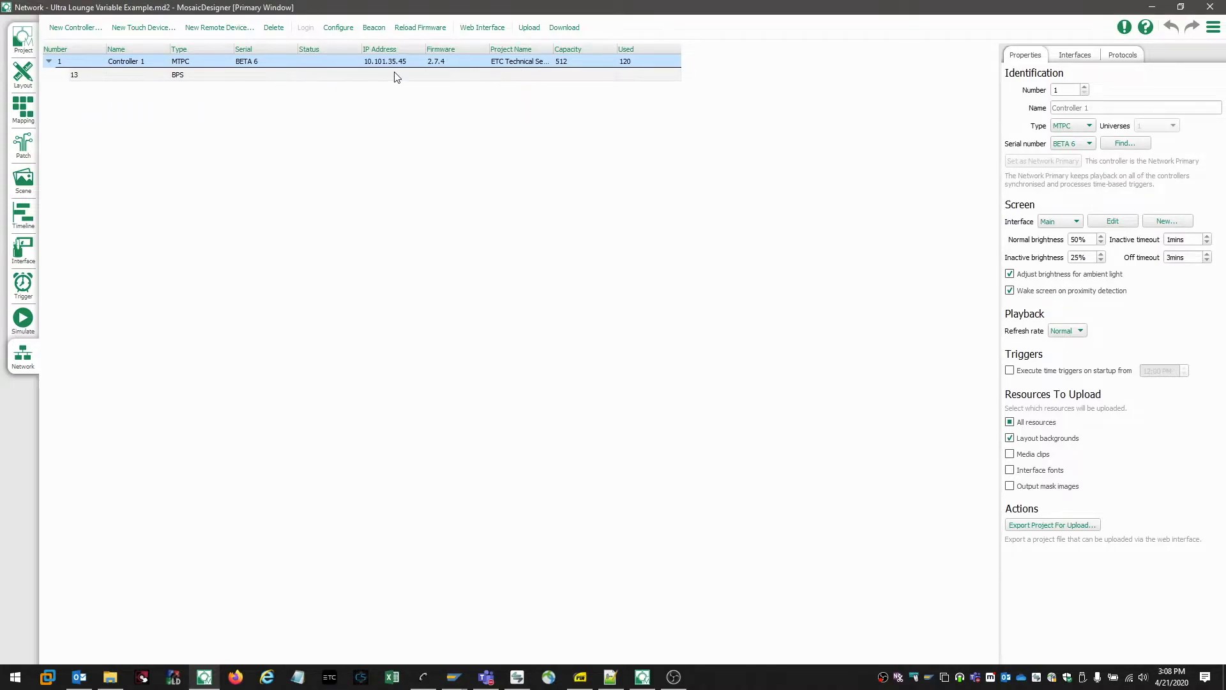
{"action": "mouse_move", "coordinate": [207, 84]}
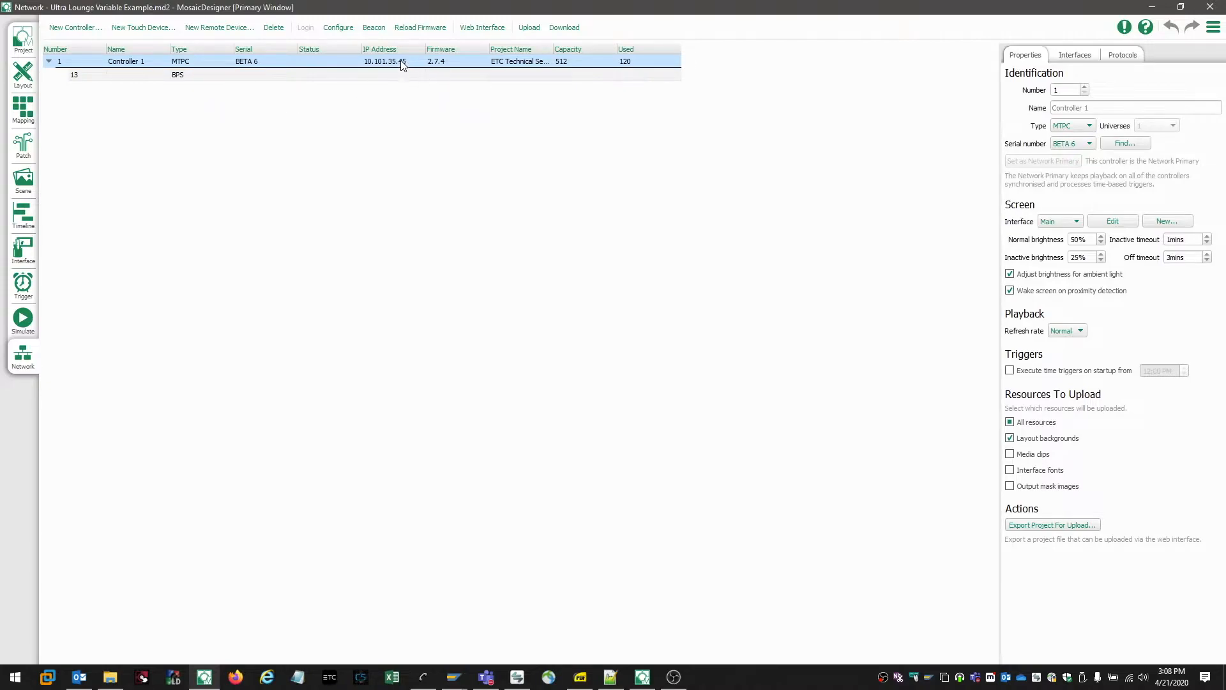
{"action": "mouse_move", "coordinate": [274, 66]}
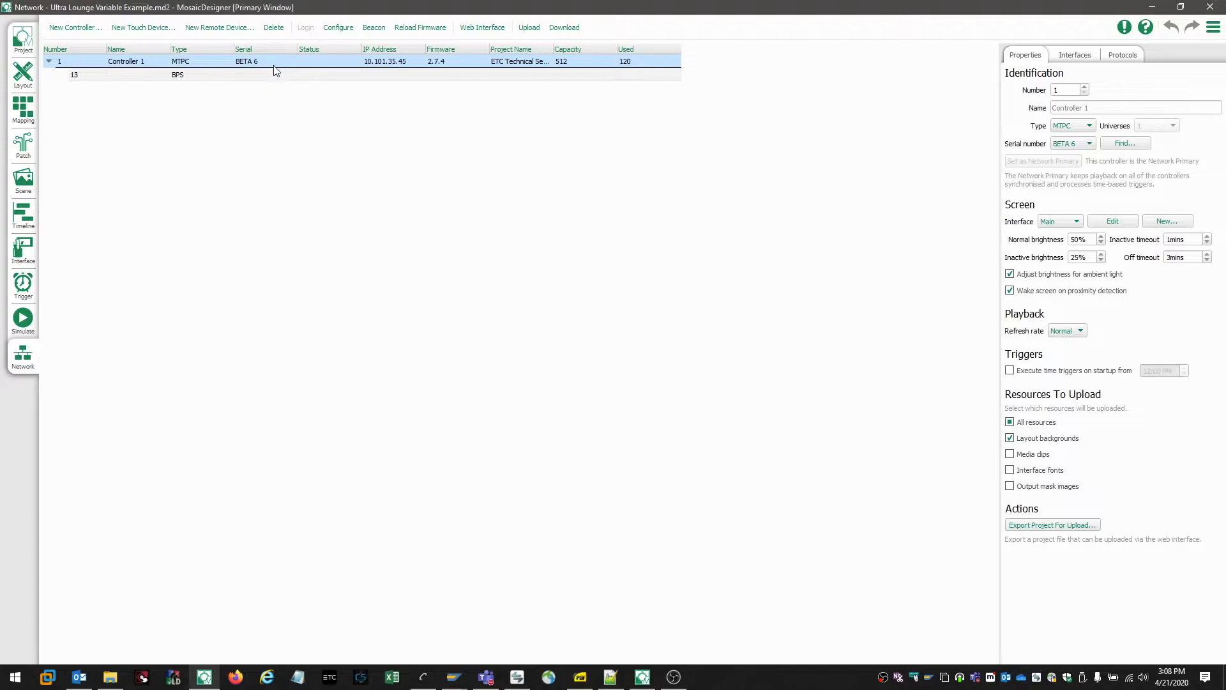
Upload the project to all controllers with Controller 1 selected in the network list.
{"action": "left_click", "coordinate": [1089, 143]}
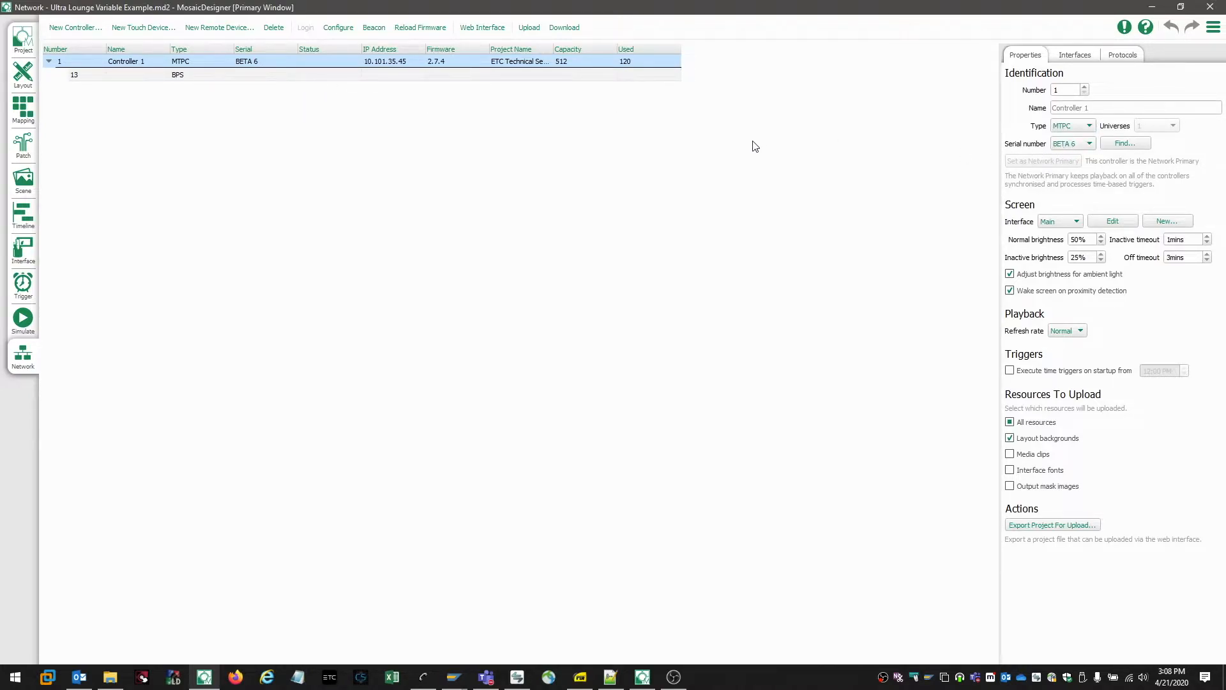
{"action": "left_click", "coordinate": [527, 27]}
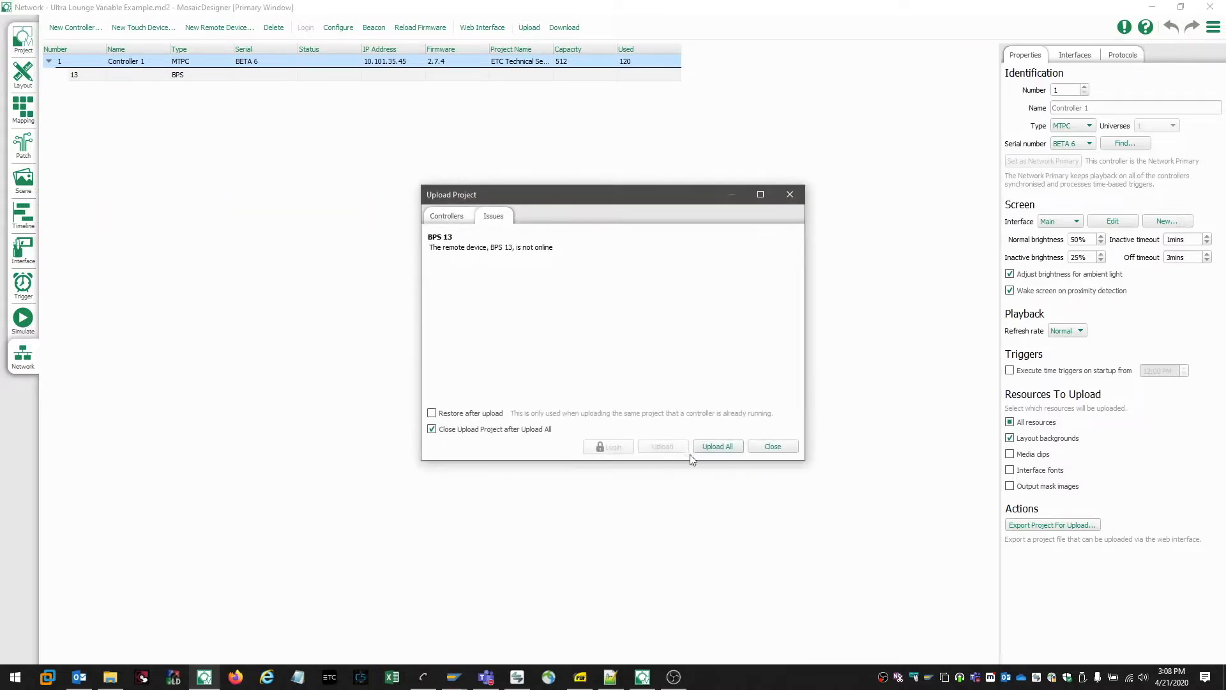
{"action": "left_click", "coordinate": [716, 445]}
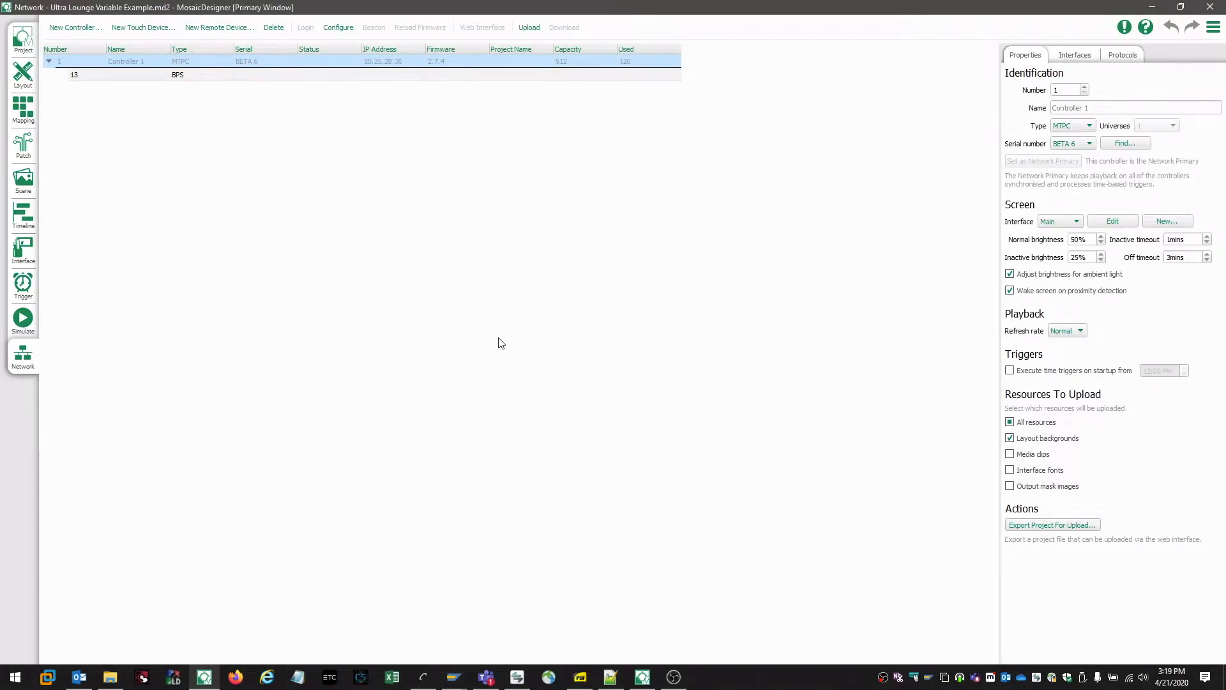
{"action": "mouse_move", "coordinate": [258, 75]}
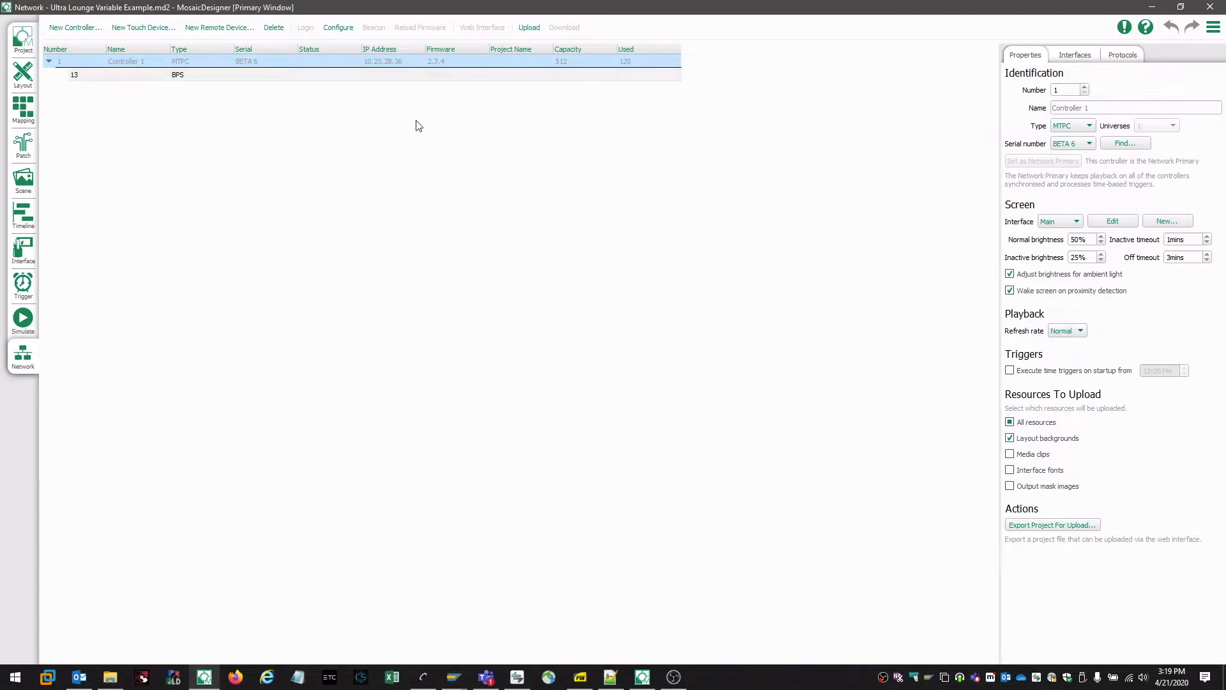
{"action": "mouse_move", "coordinate": [407, 121]}
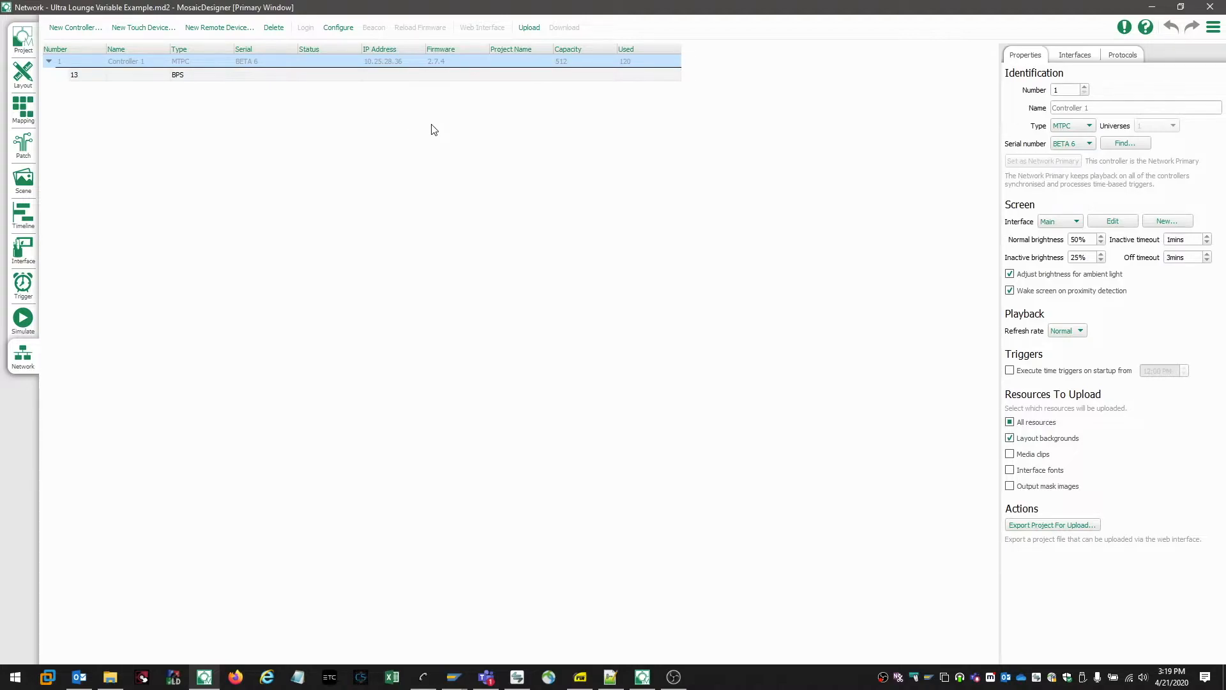
{"action": "mouse_move", "coordinate": [371, 76]}
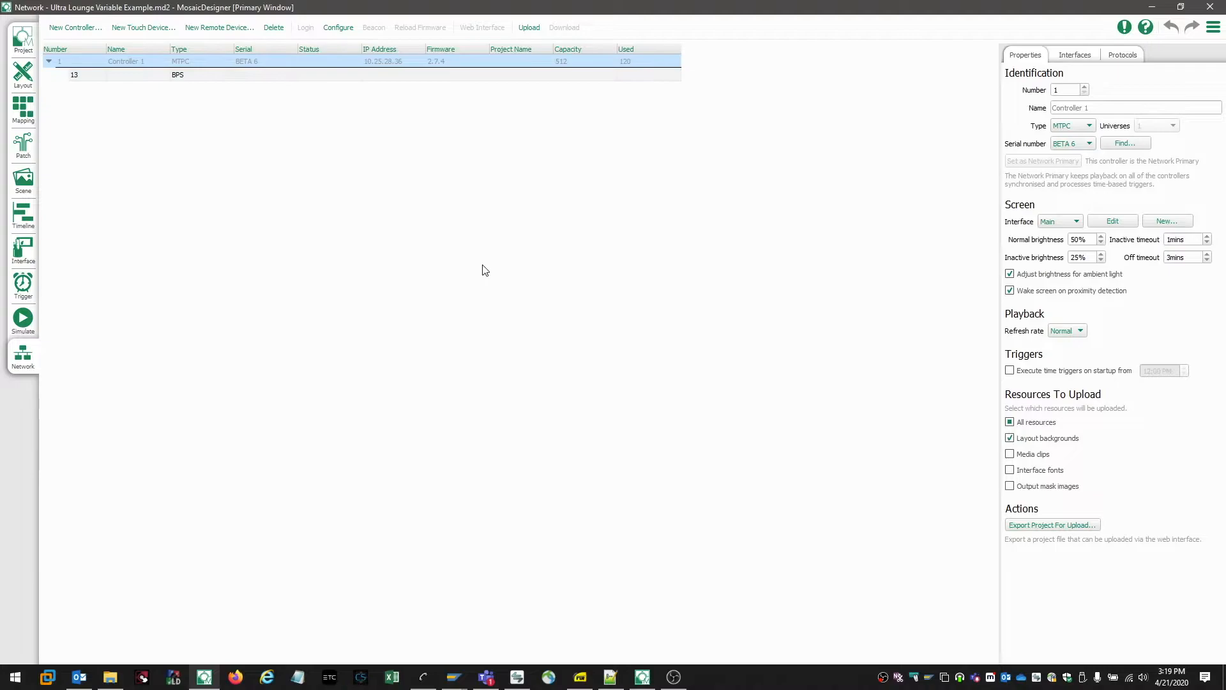
{"action": "mouse_move", "coordinate": [414, 184]}
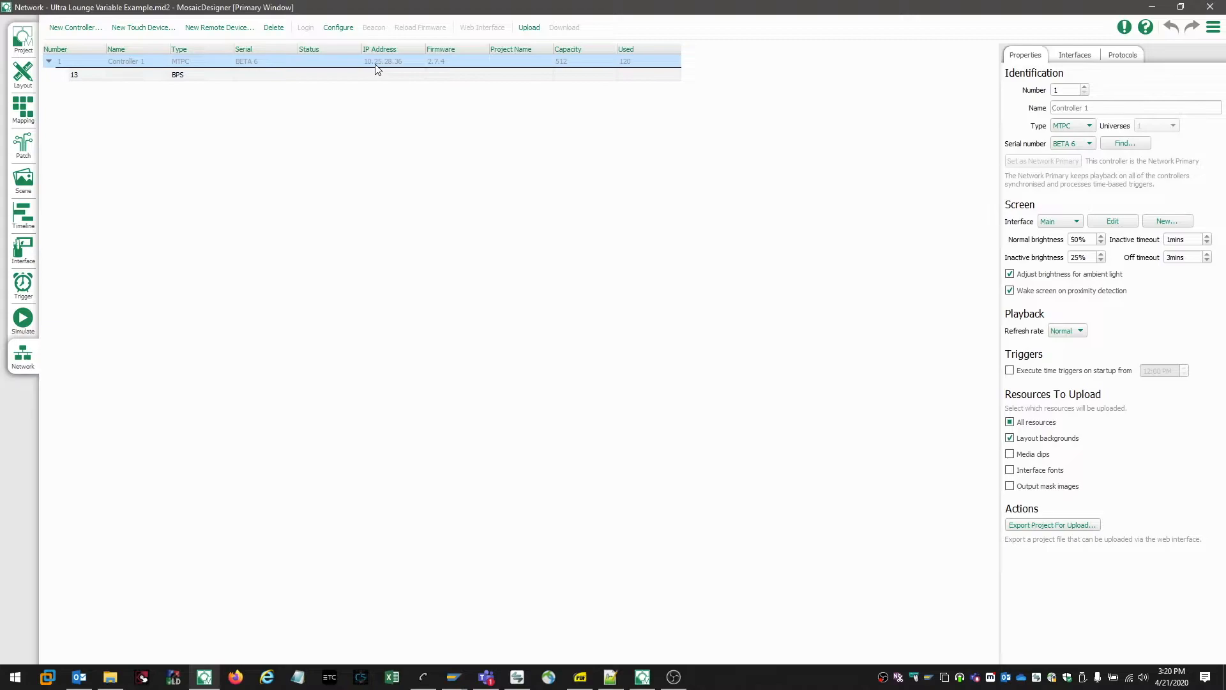
{"action": "right_click", "coordinate": [376, 62]}
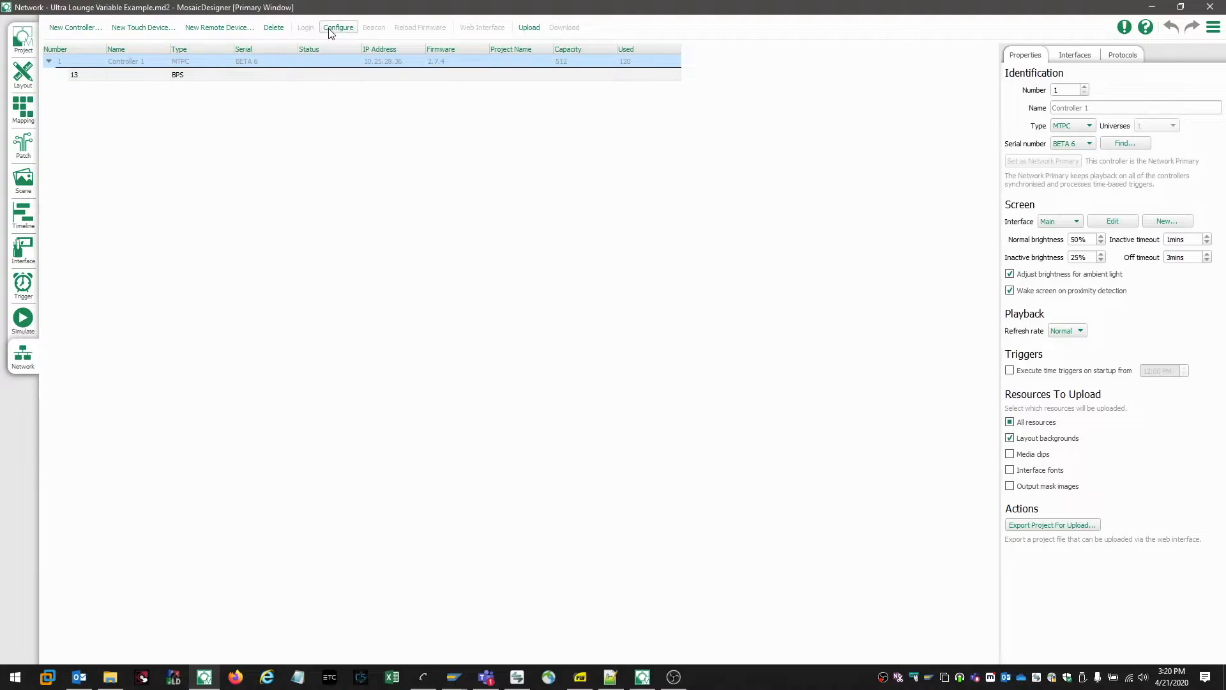
Set Controller 1's default gateway to 10.101.1.1 and apply the static IP 10.101.50.75.
{"action": "left_click", "coordinate": [337, 27]}
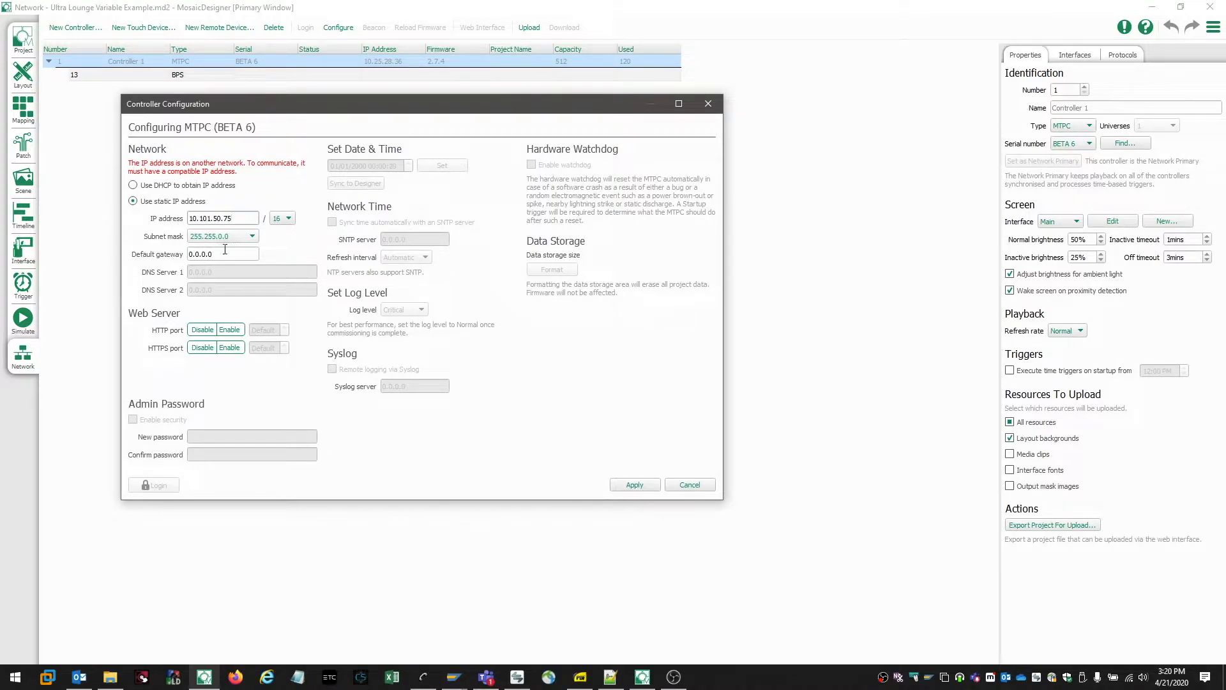
{"action": "left_click", "coordinate": [222, 253]}
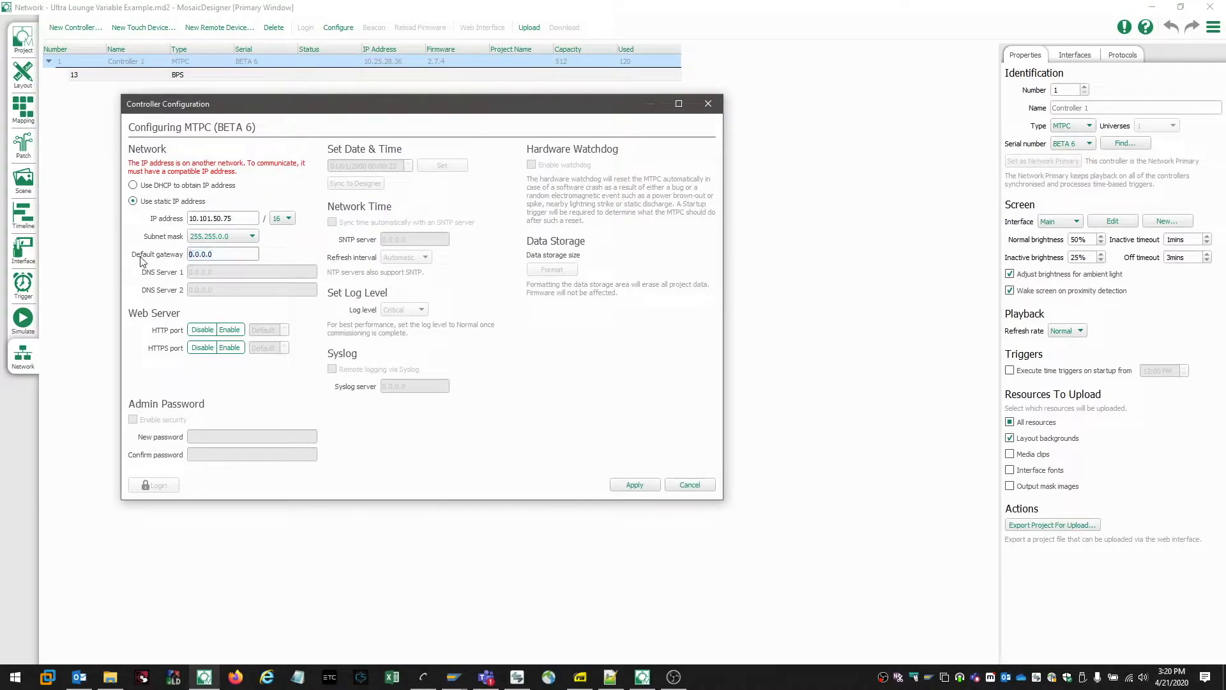
{"action": "type", "text": "10.1.0.0"}
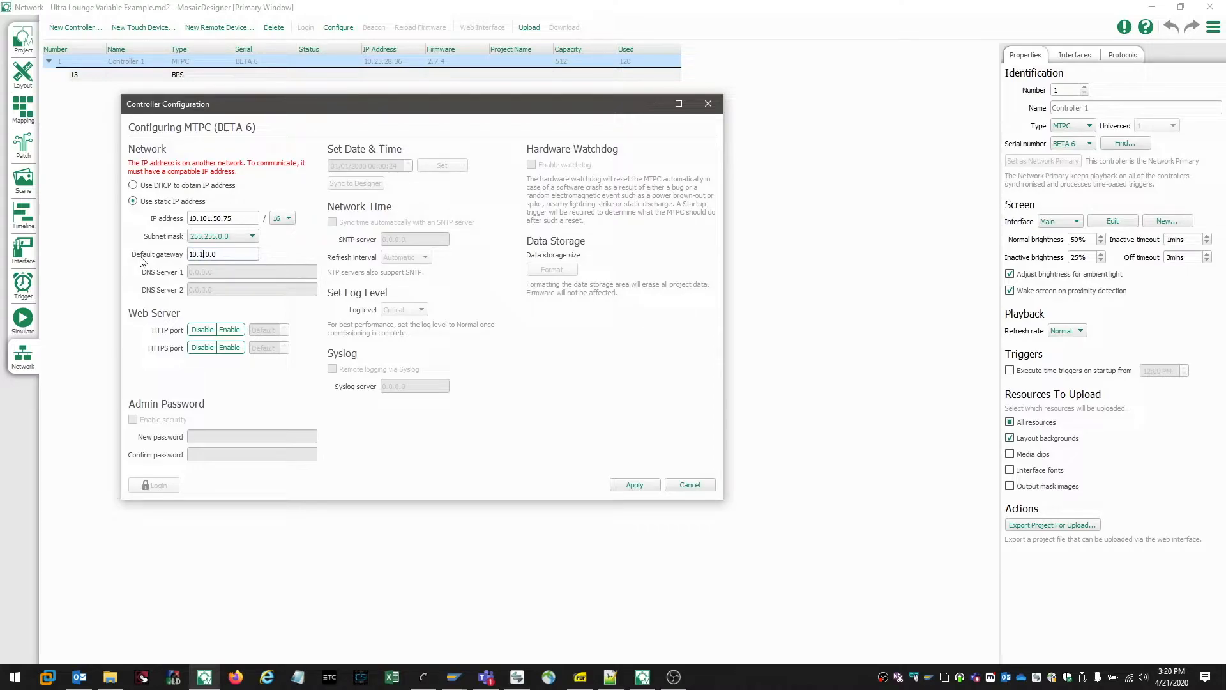
{"action": "type", "text": "10.101.1.0"}
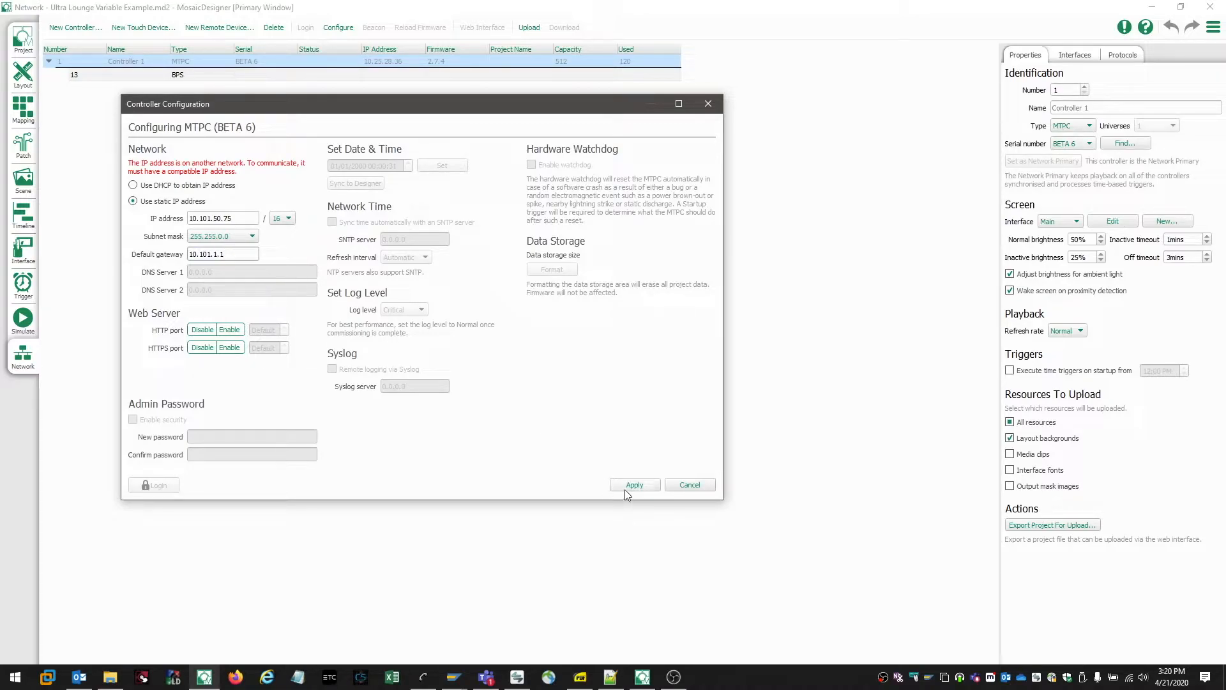
{"action": "left_click", "coordinate": [222, 252]}
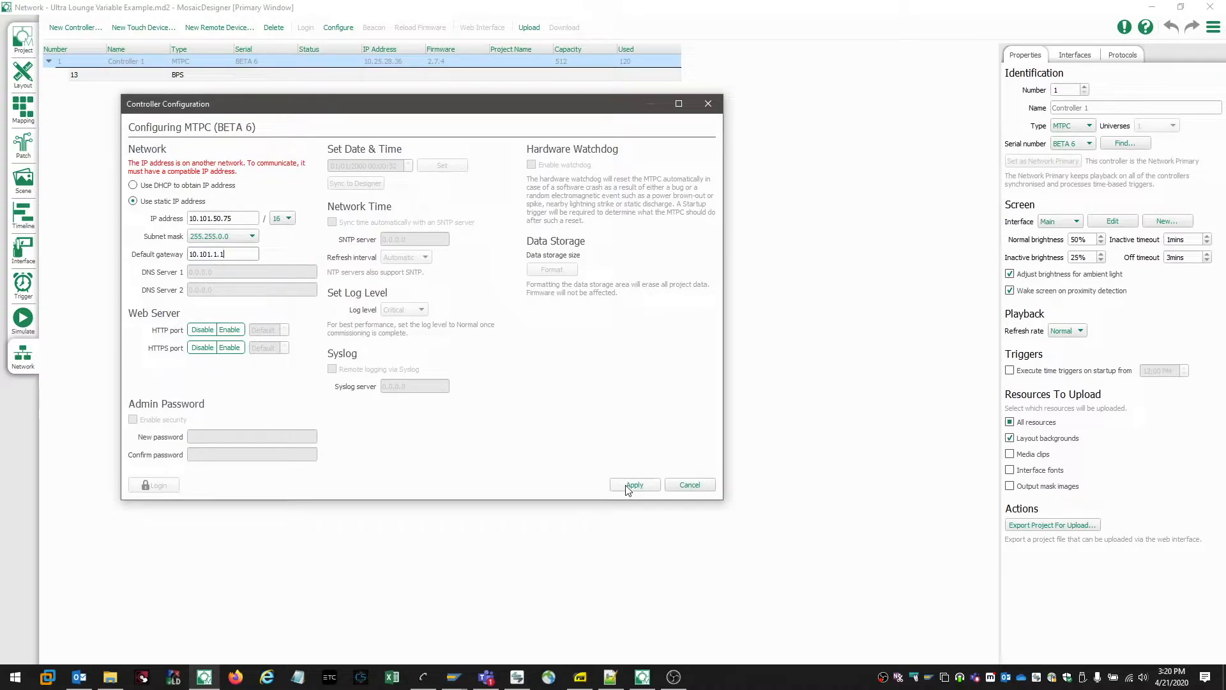
{"action": "left_click", "coordinate": [635, 484]}
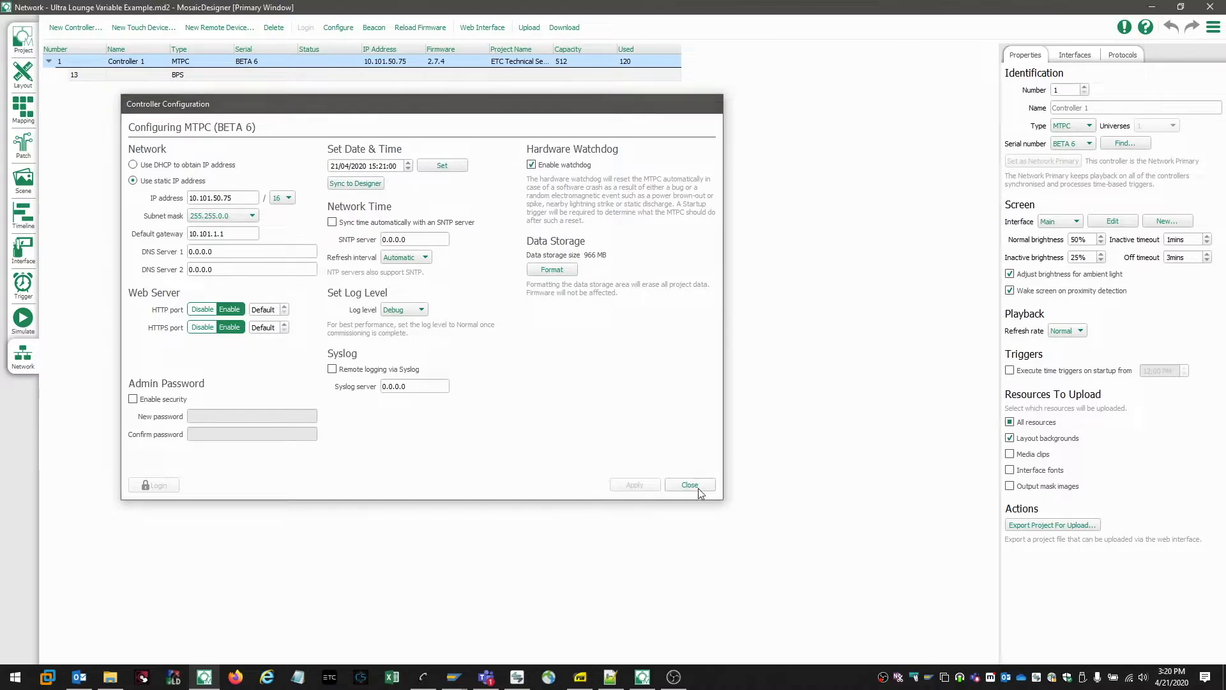
Close the Controller Configuration window, leaving Controller 1 at 10.101.50.75.
{"action": "left_click", "coordinate": [689, 484]}
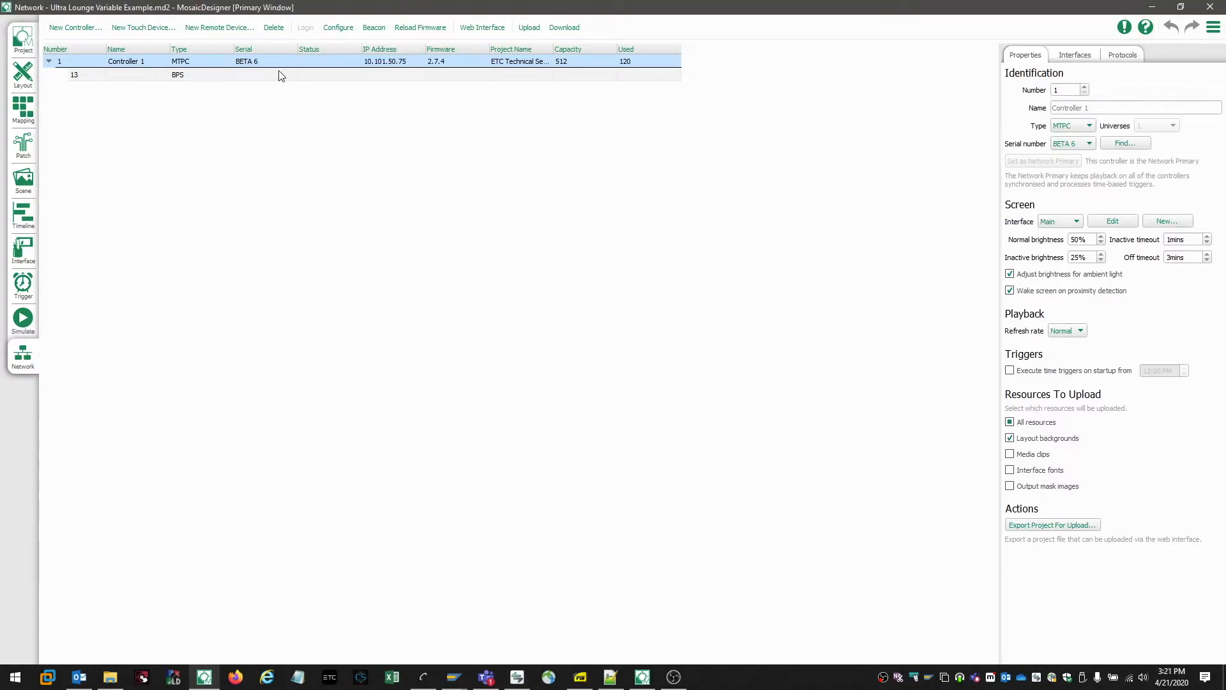
{"action": "mouse_move", "coordinate": [383, 74]}
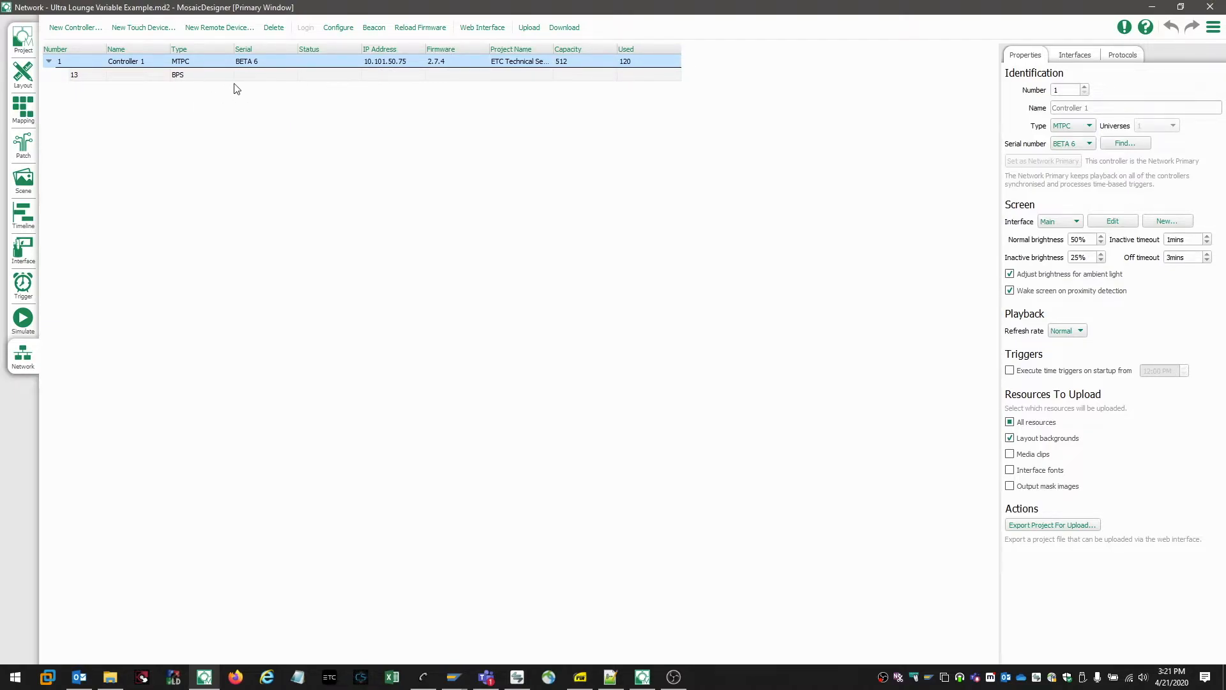
{"action": "mouse_move", "coordinate": [330, 114]}
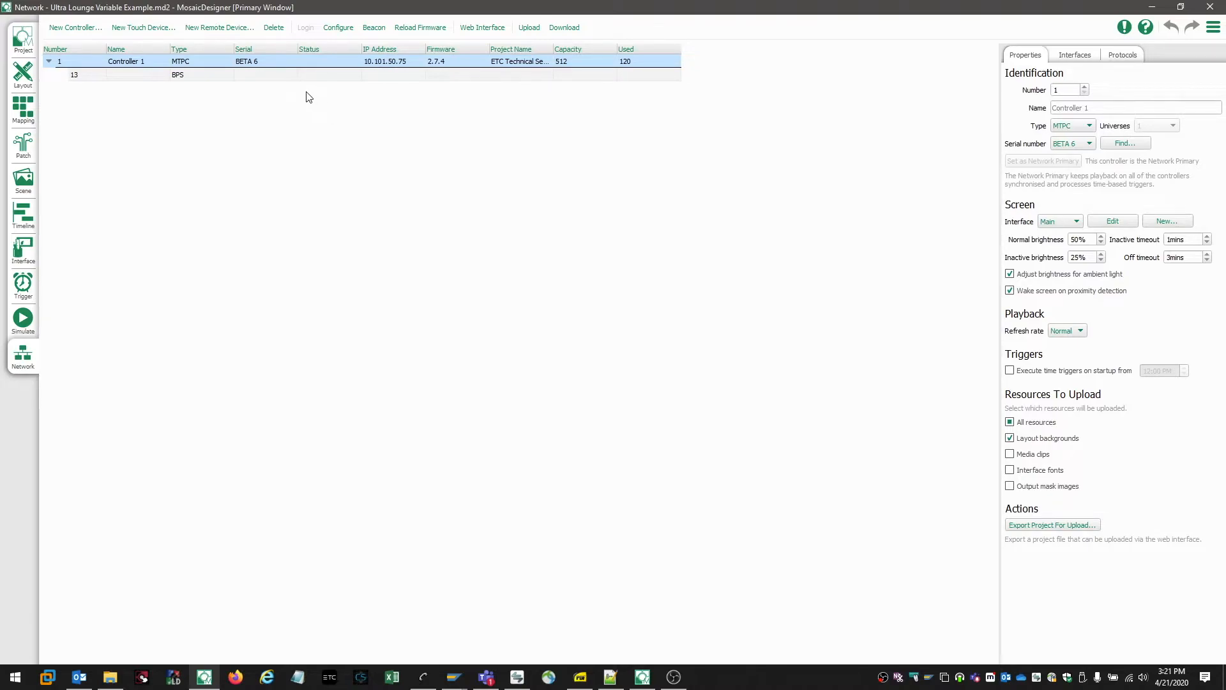
{"action": "mouse_move", "coordinate": [300, 89]}
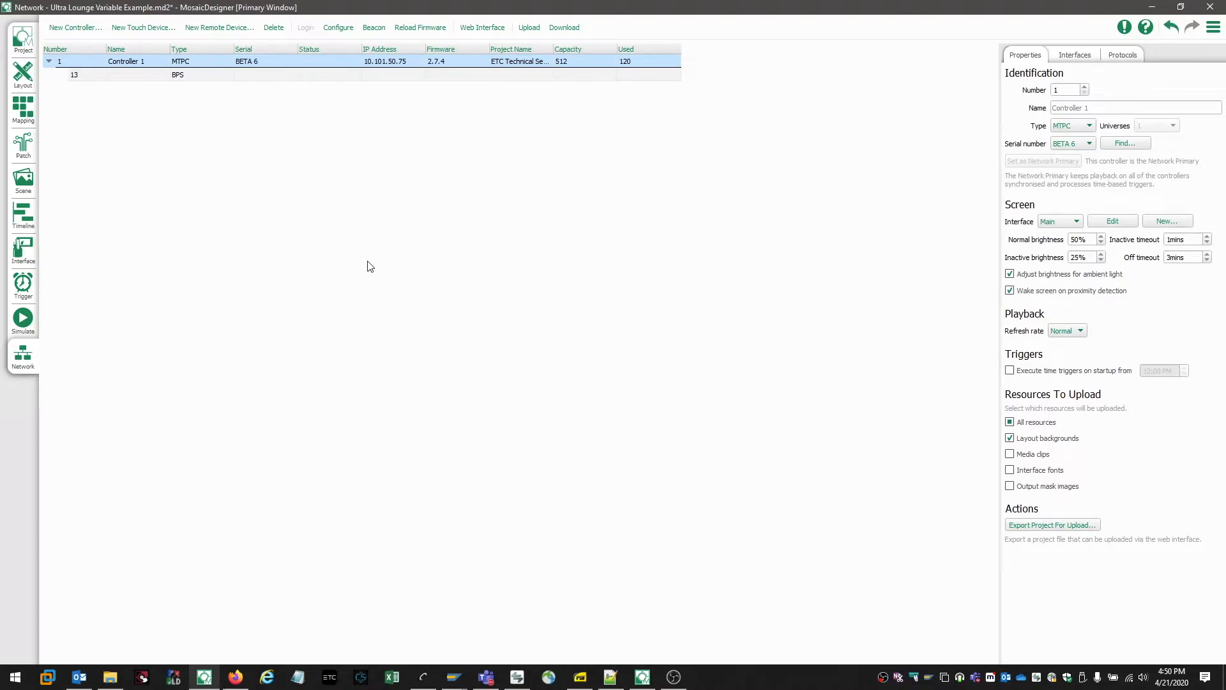
{"action": "mouse_move", "coordinate": [373, 267]}
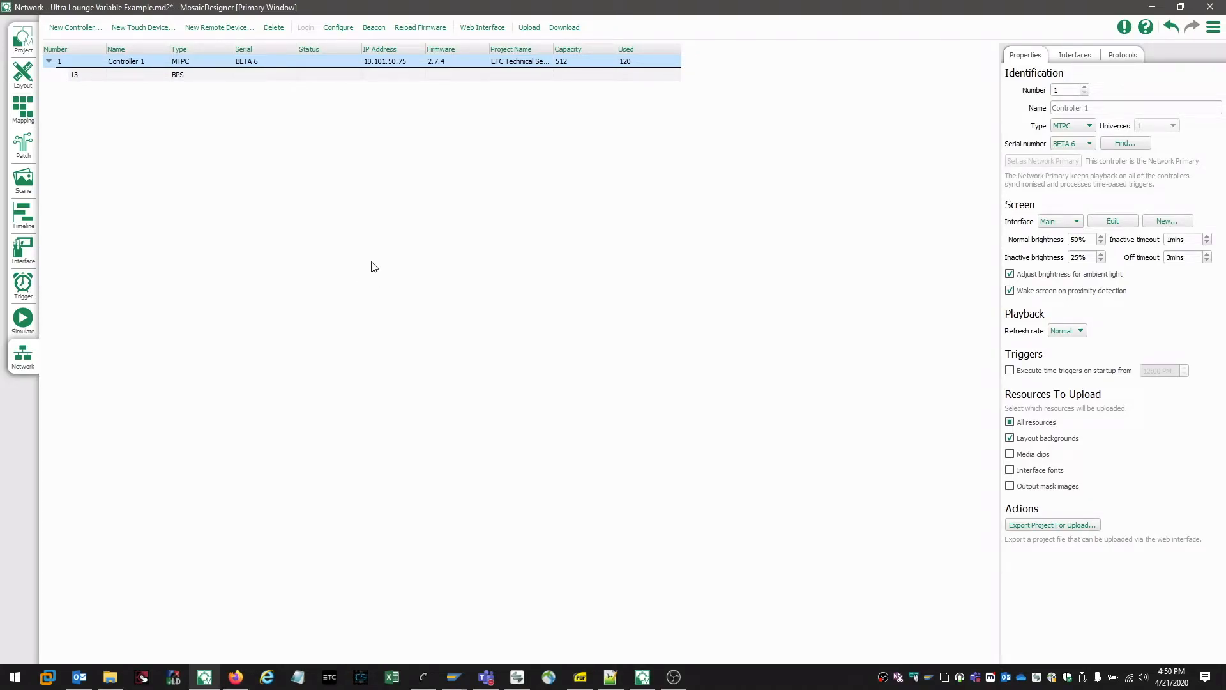
{"action": "mouse_move", "coordinate": [378, 237]}
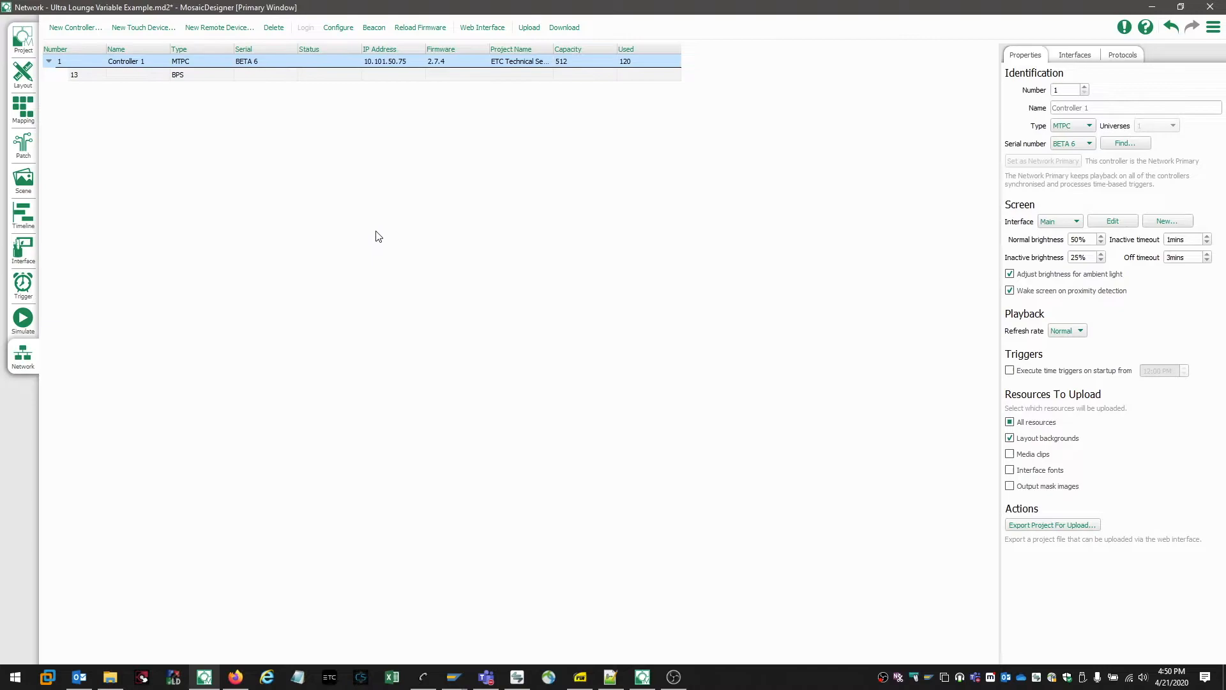
{"action": "mouse_move", "coordinate": [388, 145]}
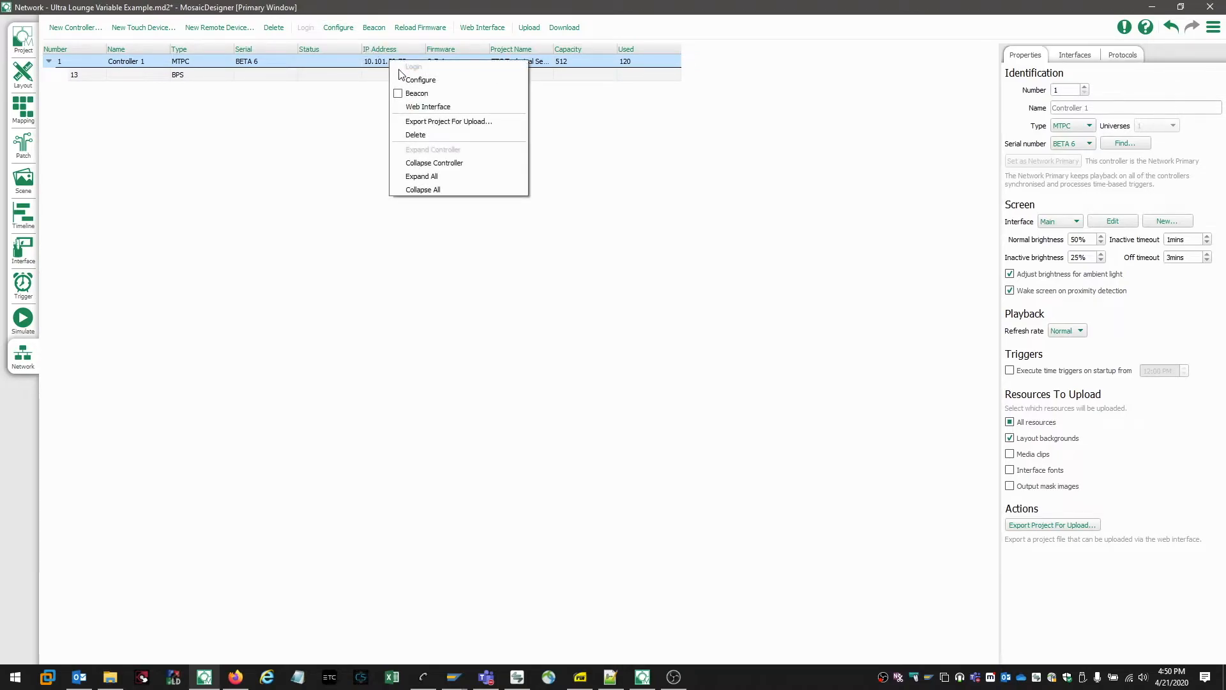
Reopen Controller 1's configuration and enable admin password security with the password left blank.
{"action": "left_click", "coordinate": [420, 79]}
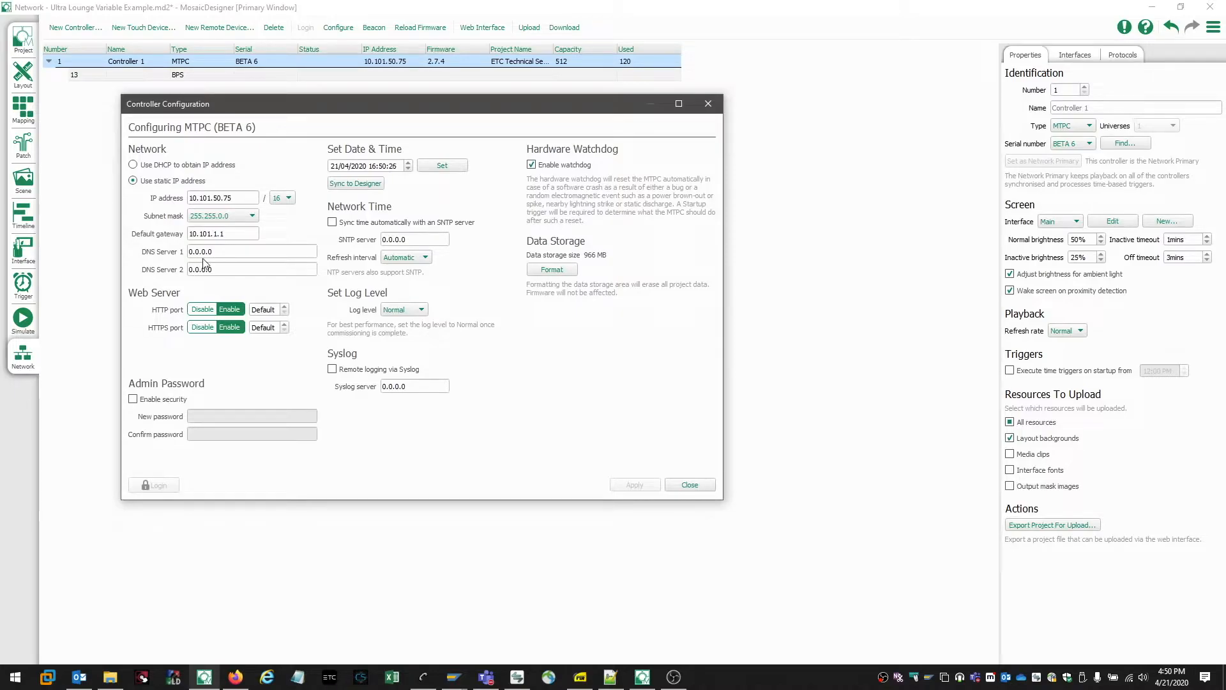
{"action": "left_click", "coordinate": [252, 252]}
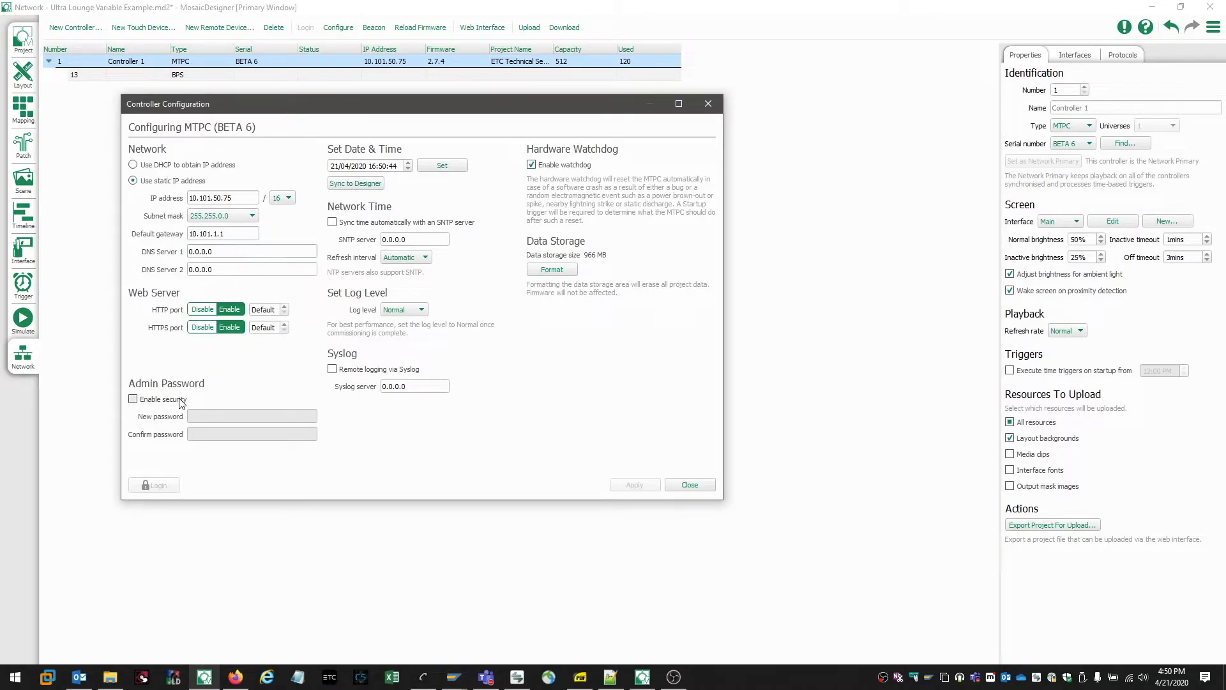
{"action": "left_click", "coordinate": [133, 398]}
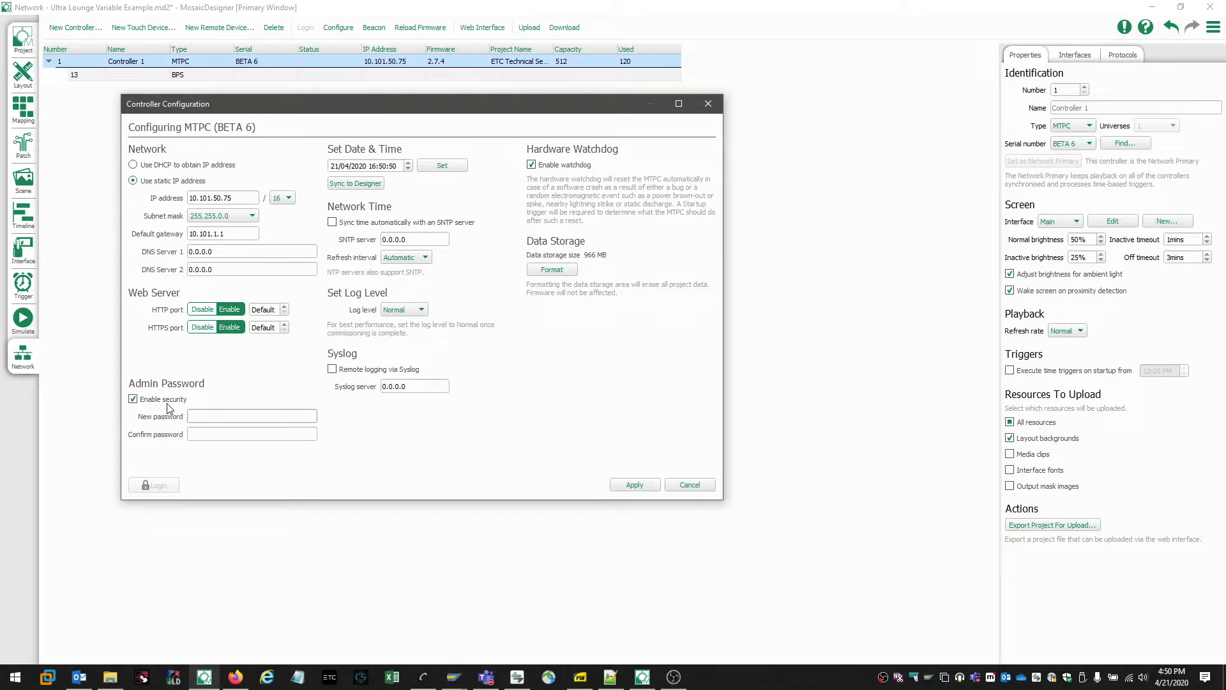
{"action": "left_click", "coordinate": [252, 415]}
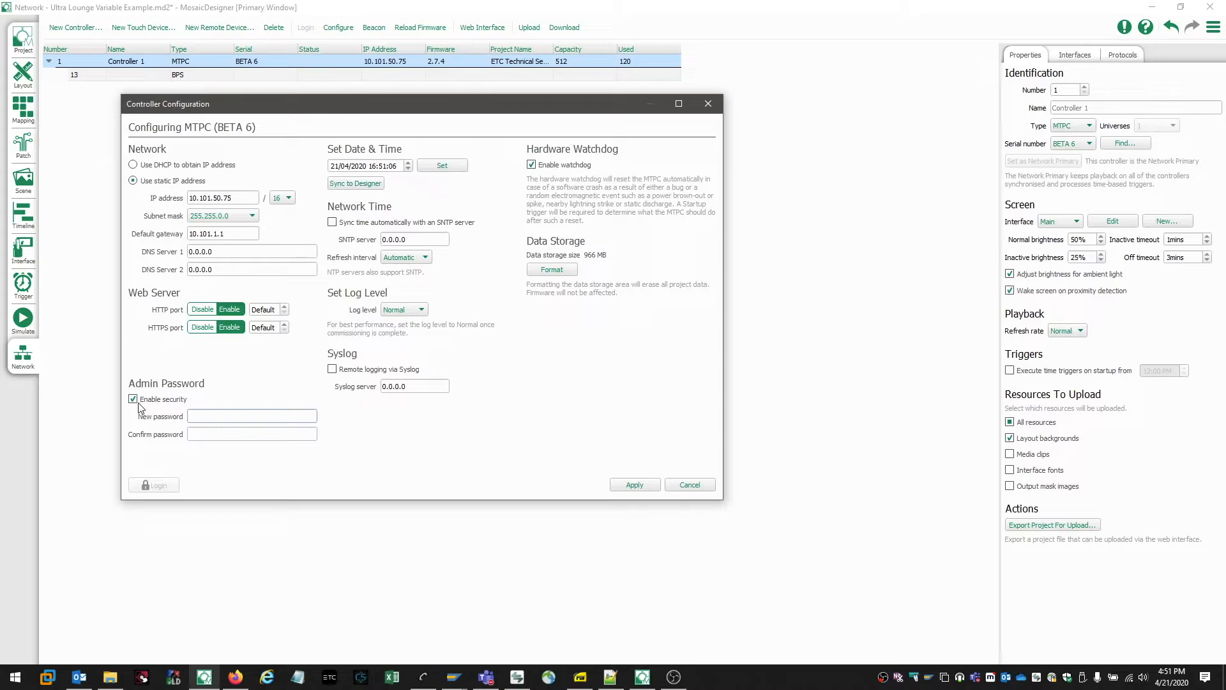
{"action": "left_click", "coordinate": [251, 416]}
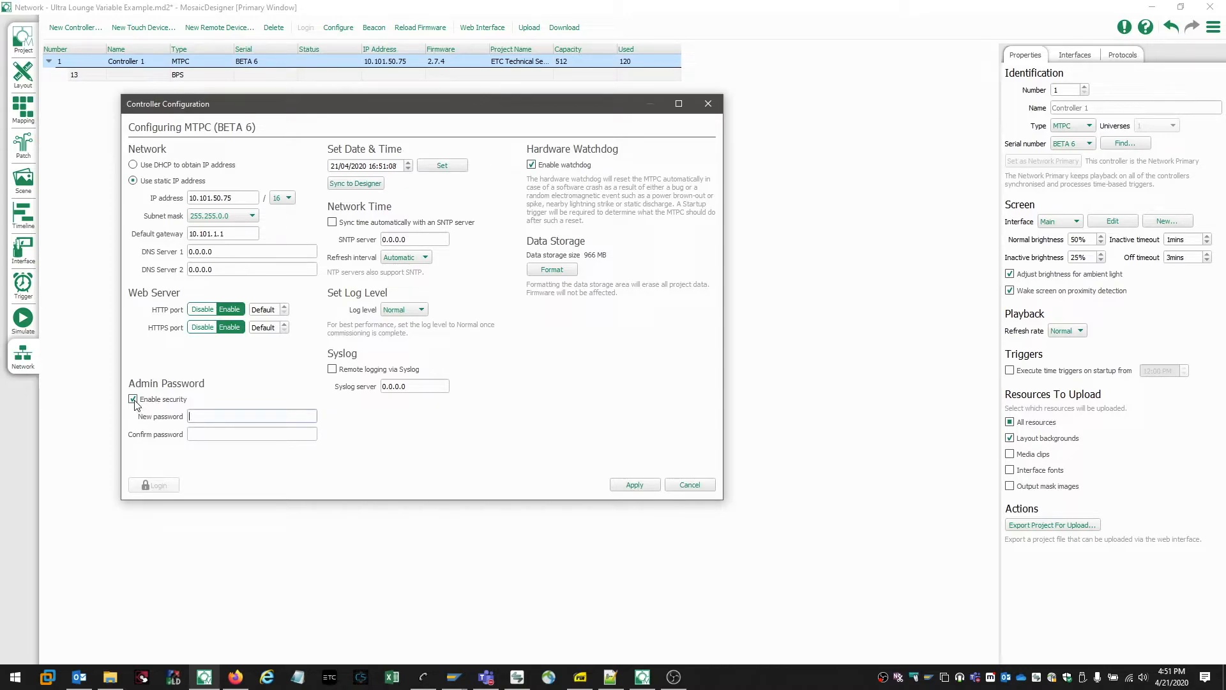
Disable admin password security and keep the network time refresh interval on Automatic.
{"action": "left_click", "coordinate": [133, 399]}
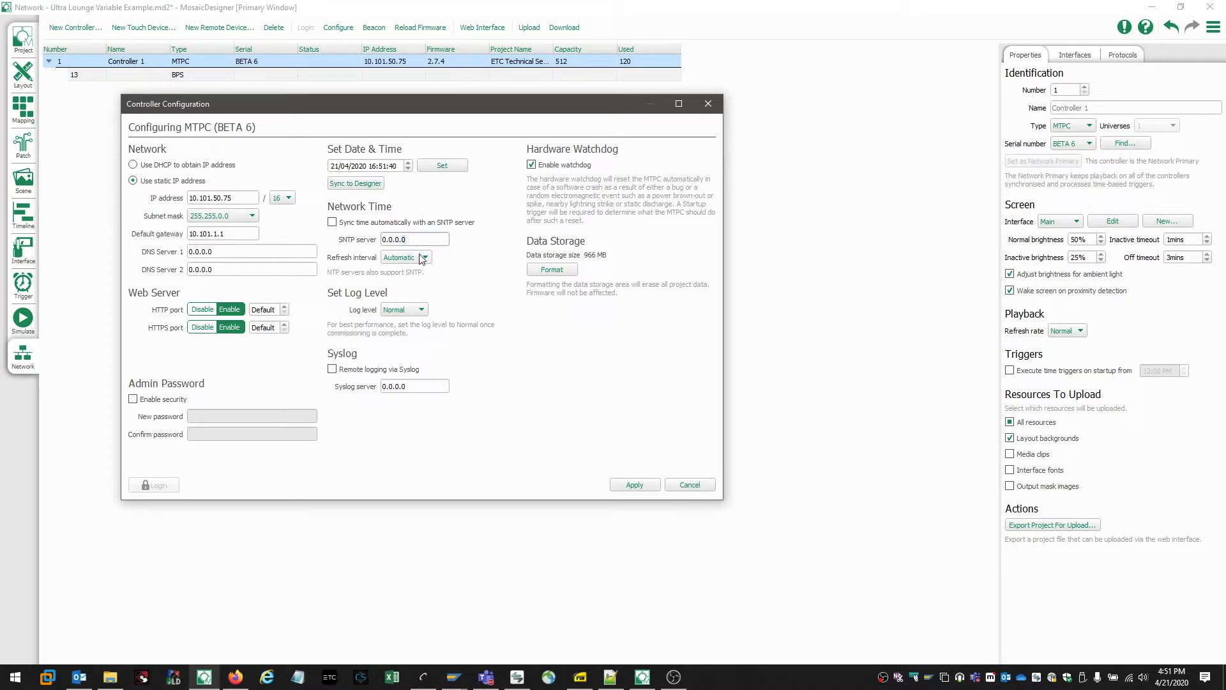
{"action": "left_click", "coordinate": [425, 257]}
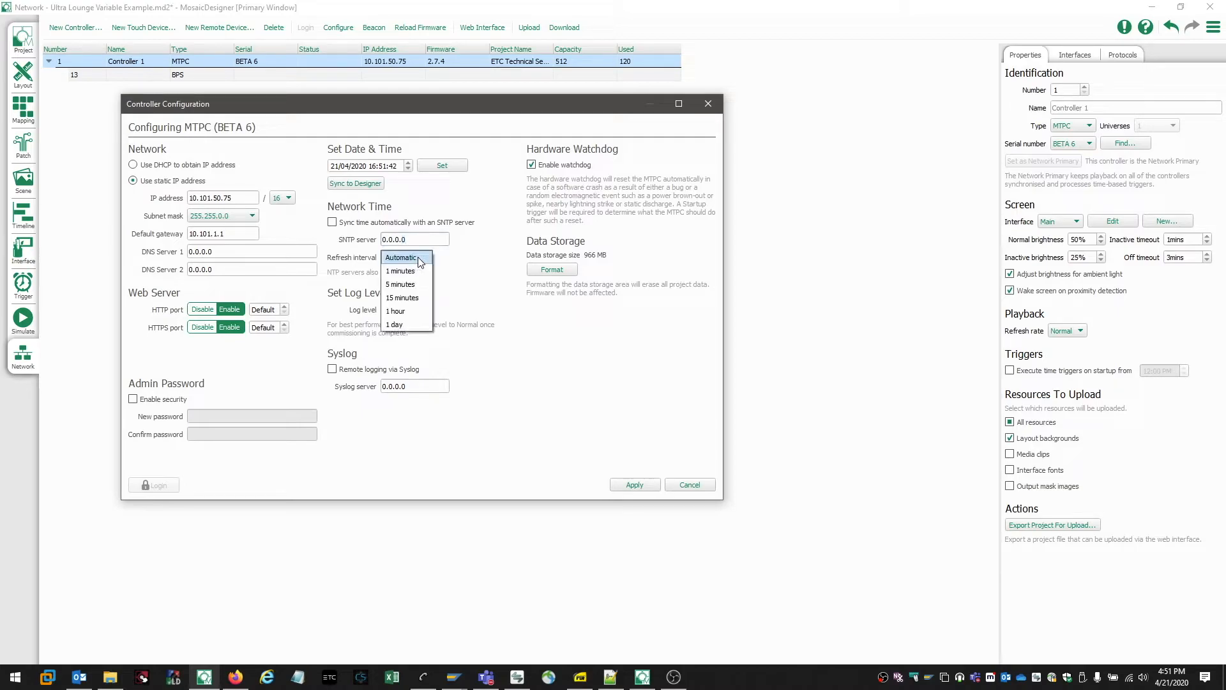
{"action": "mouse_move", "coordinate": [400, 271]}
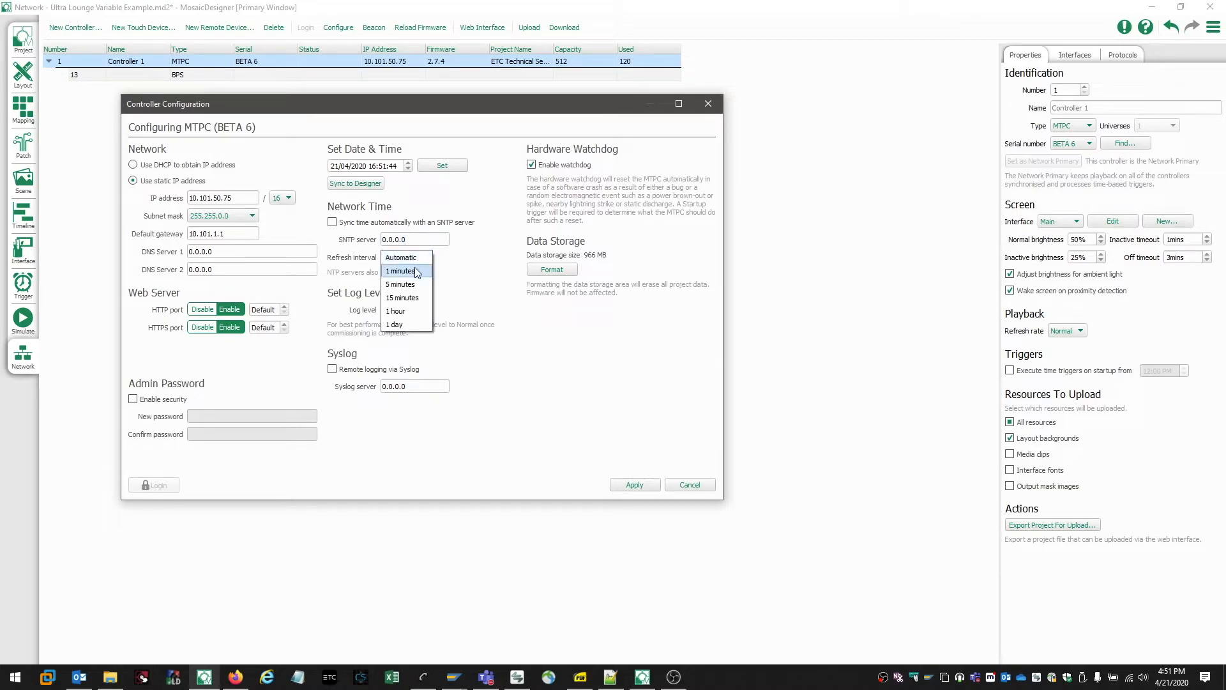
{"action": "mouse_move", "coordinate": [403, 298]}
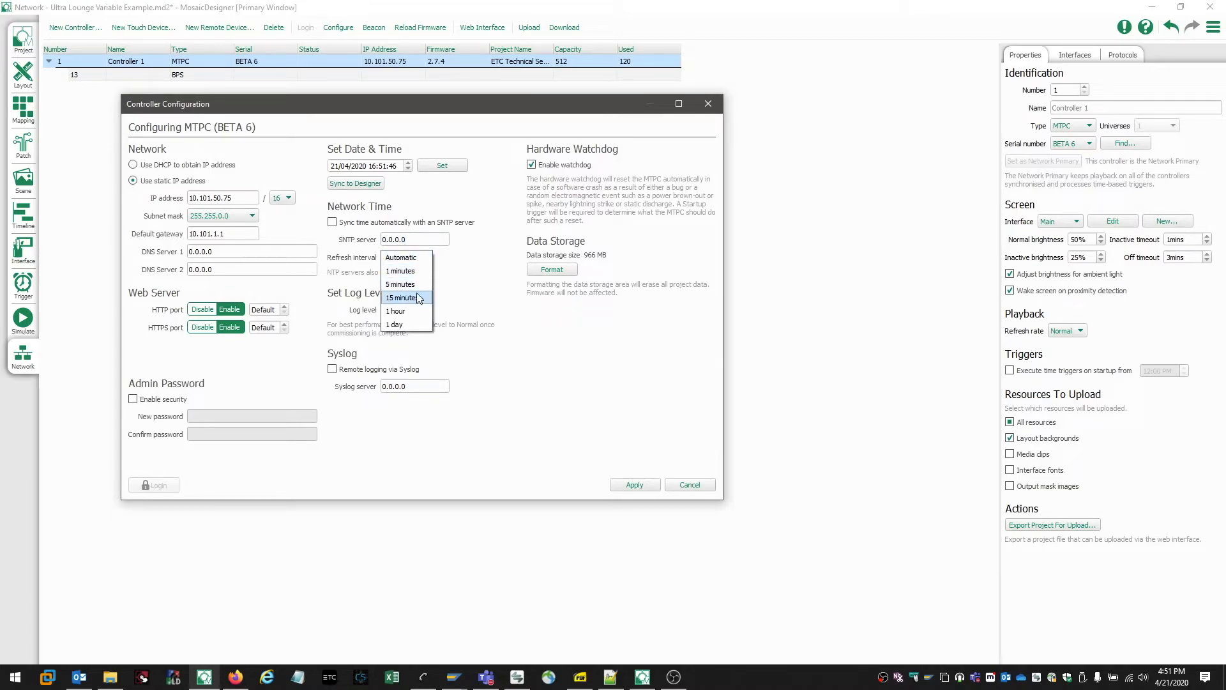
{"action": "mouse_move", "coordinate": [420, 328]}
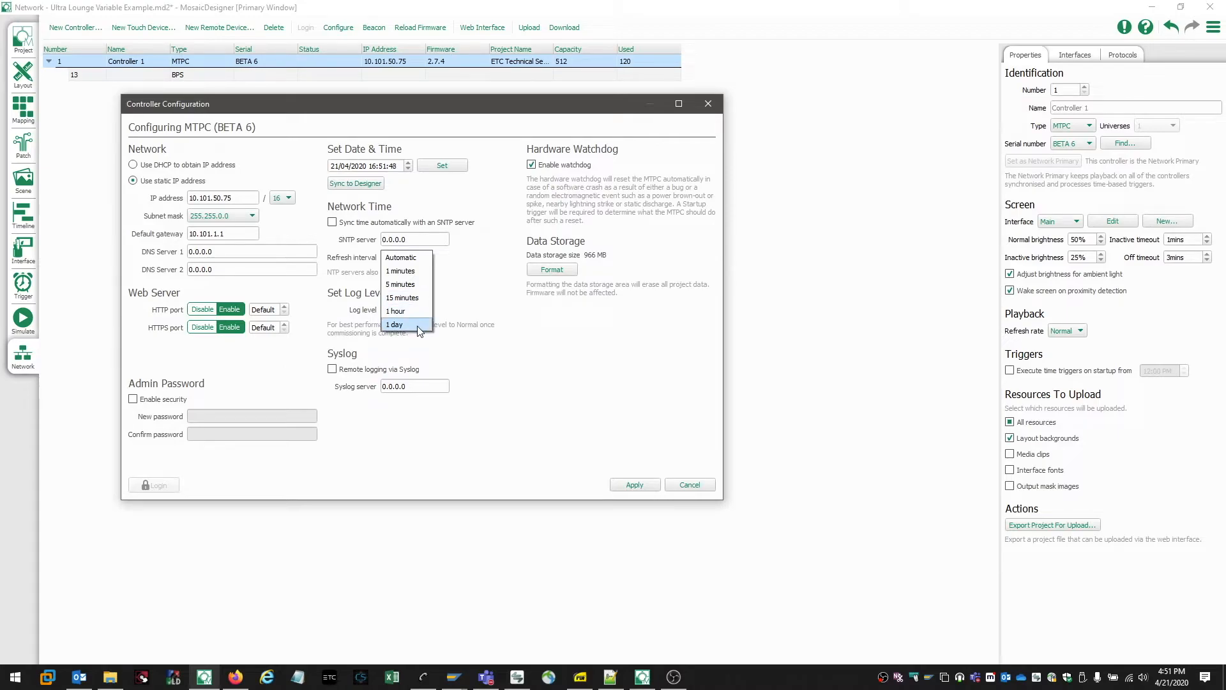
{"action": "left_click", "coordinate": [399, 257]}
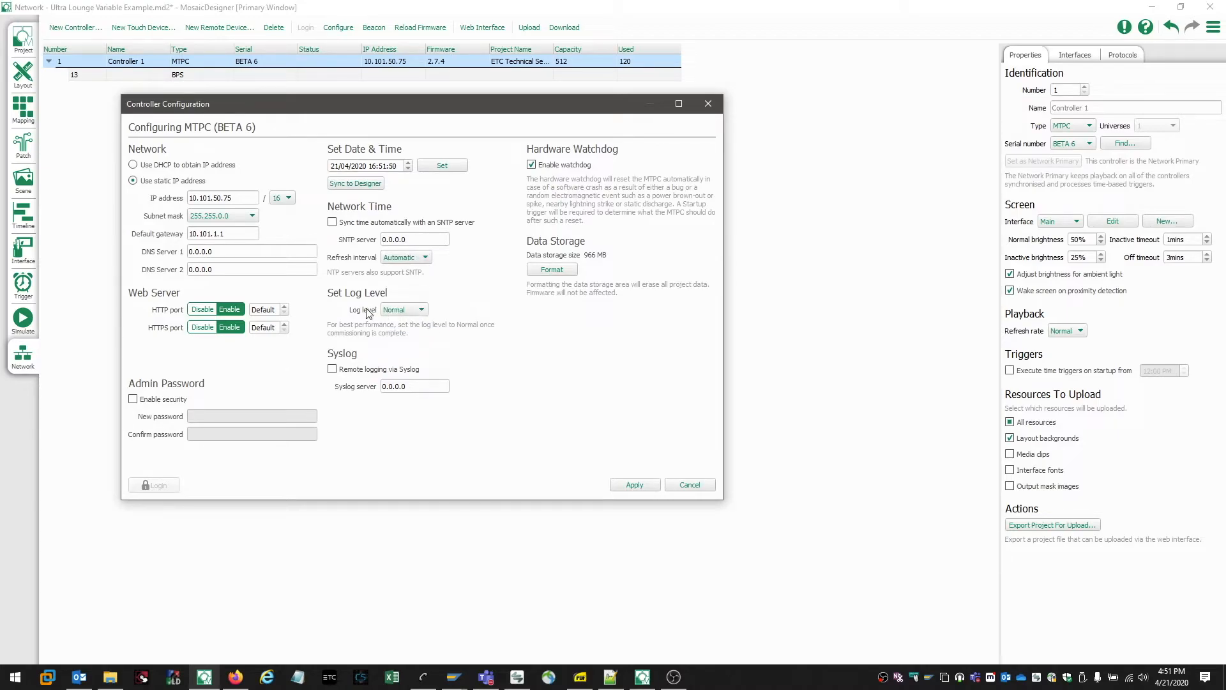
{"action": "mouse_move", "coordinate": [378, 318]}
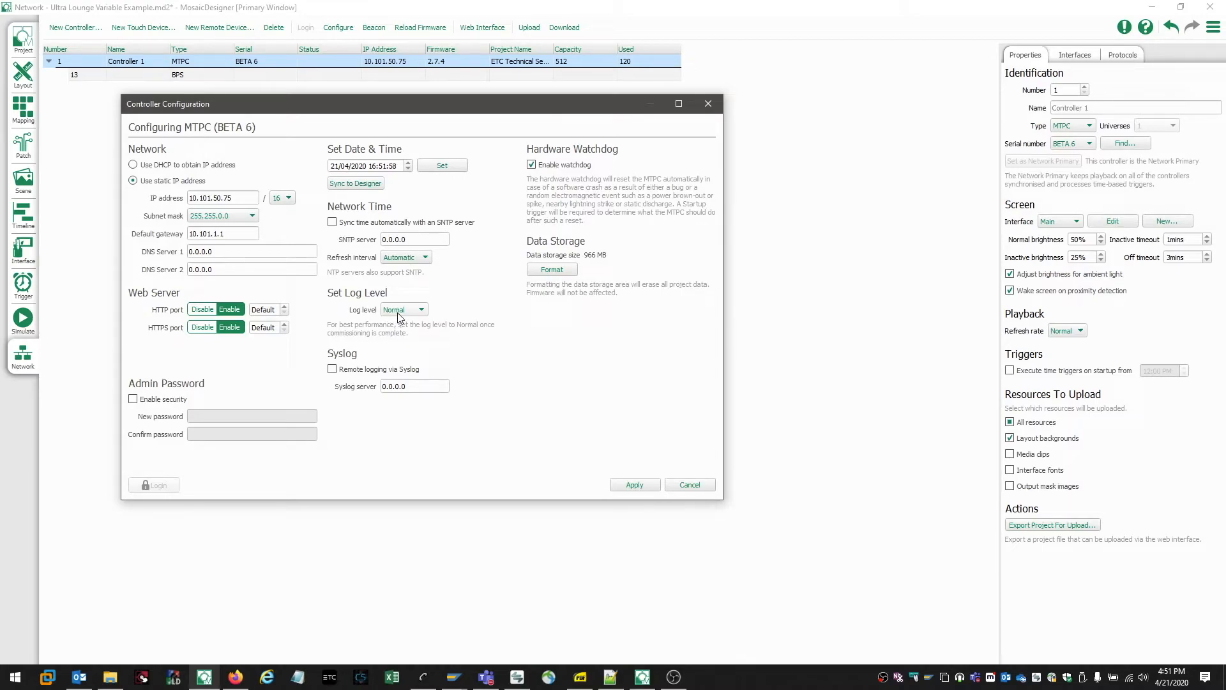
{"action": "left_click", "coordinate": [402, 309]}
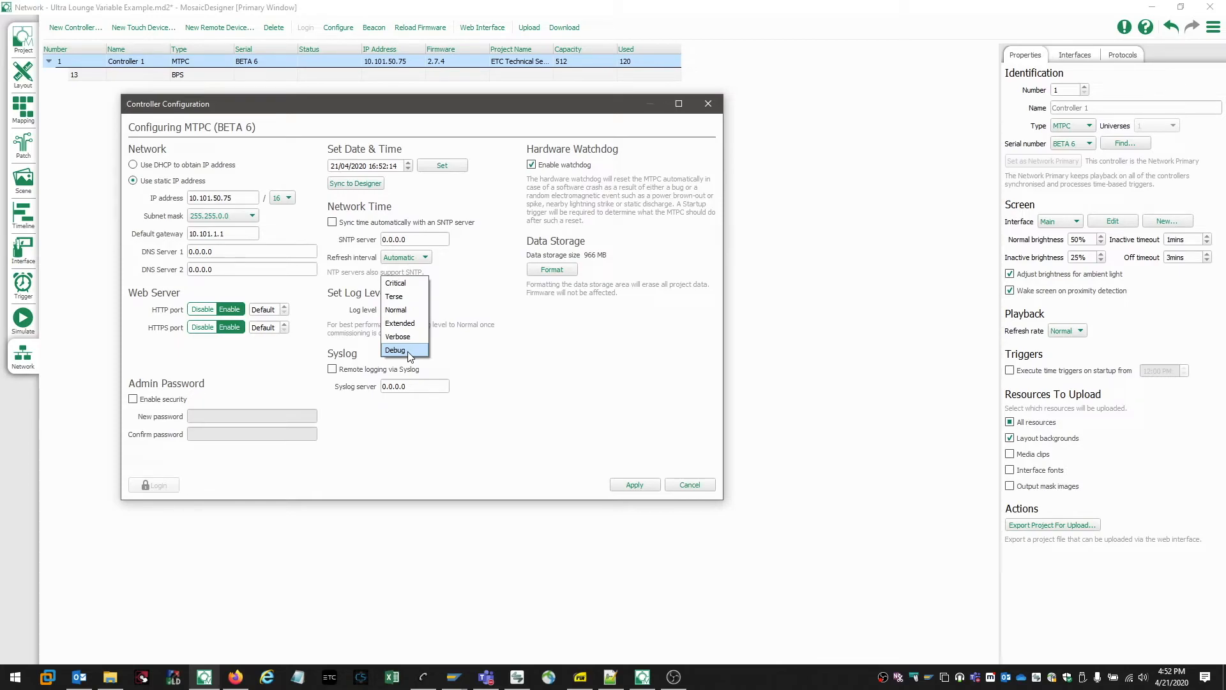
{"action": "mouse_move", "coordinate": [406, 309]}
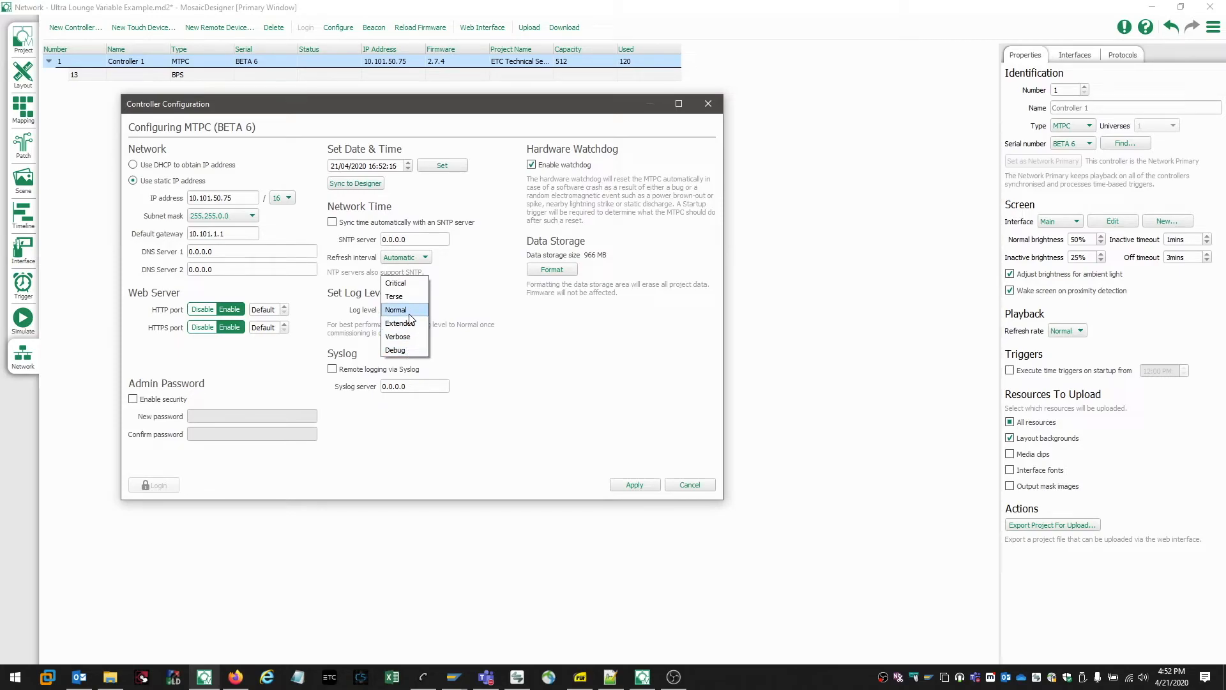
{"action": "left_click", "coordinate": [397, 309]}
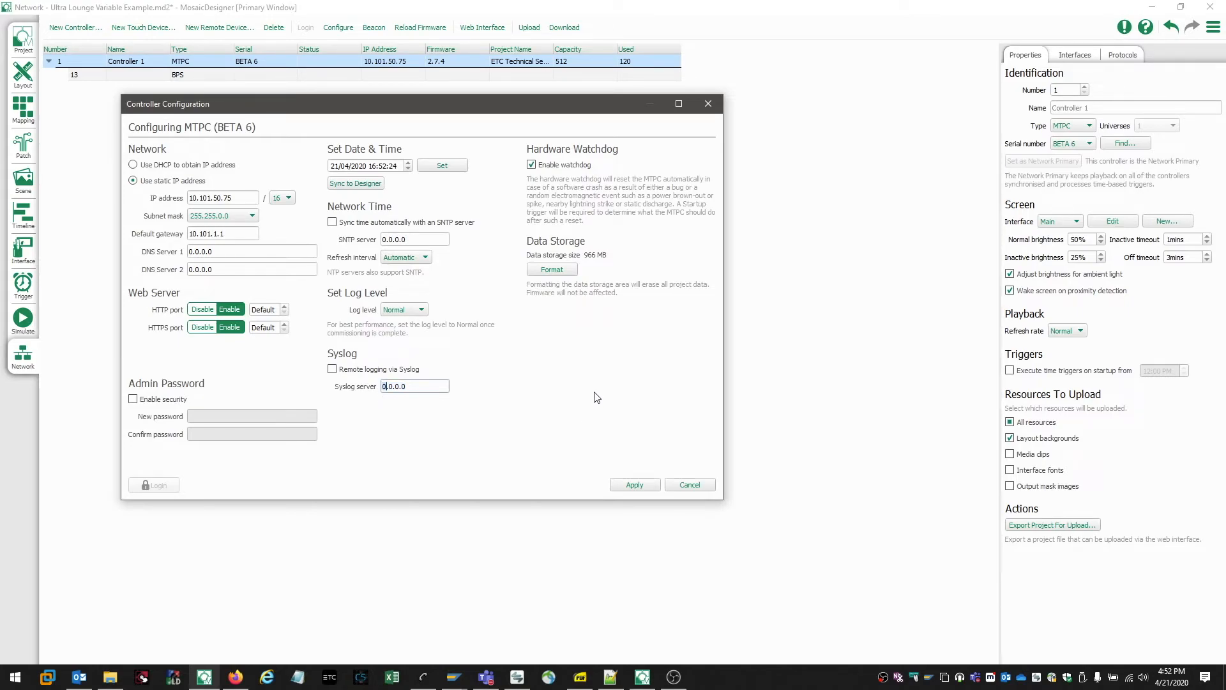
{"action": "mouse_move", "coordinate": [640, 214]}
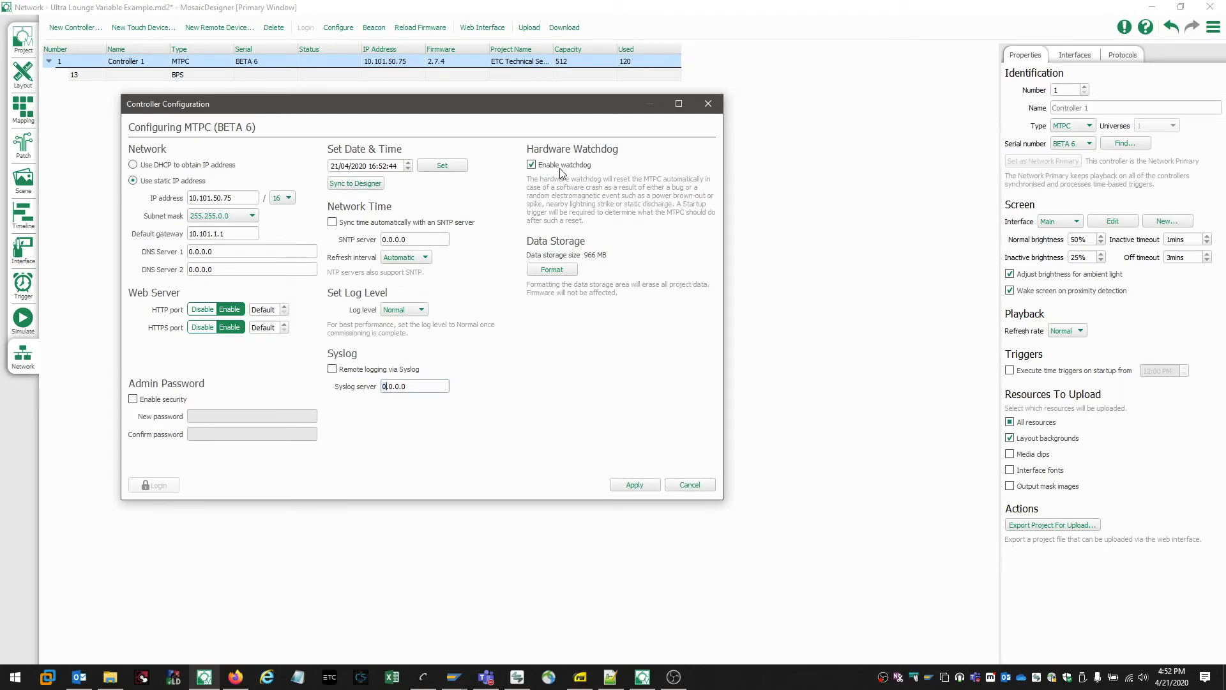
{"action": "mouse_move", "coordinate": [601, 251]}
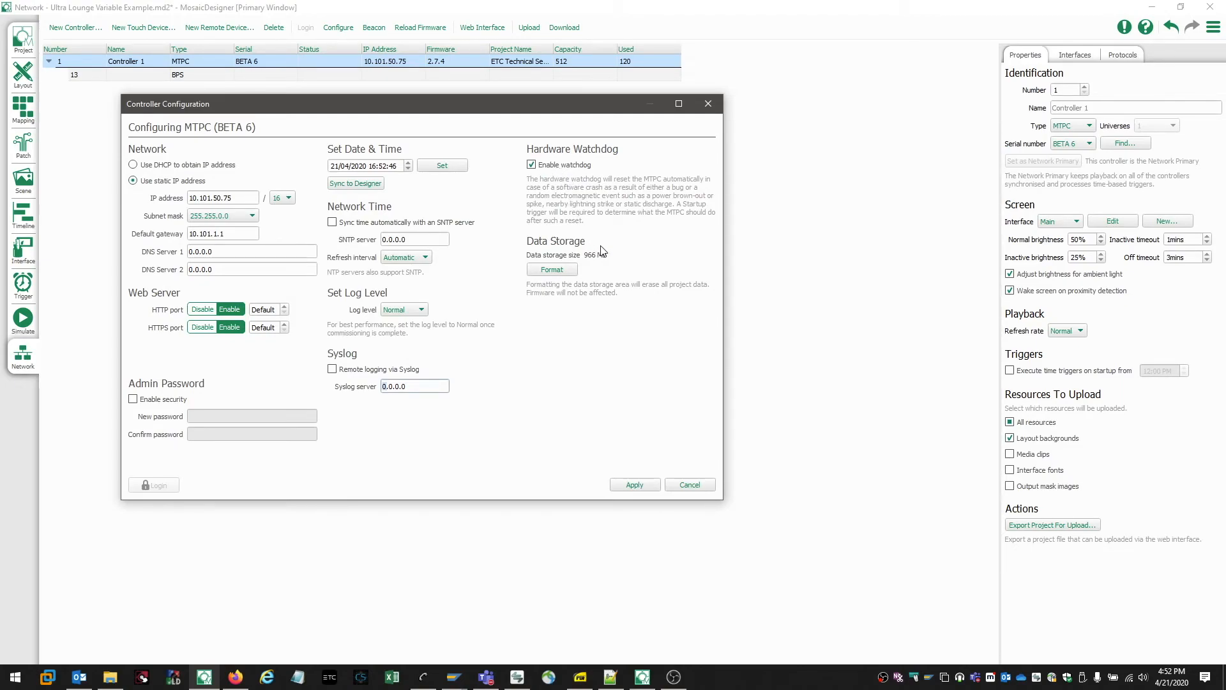